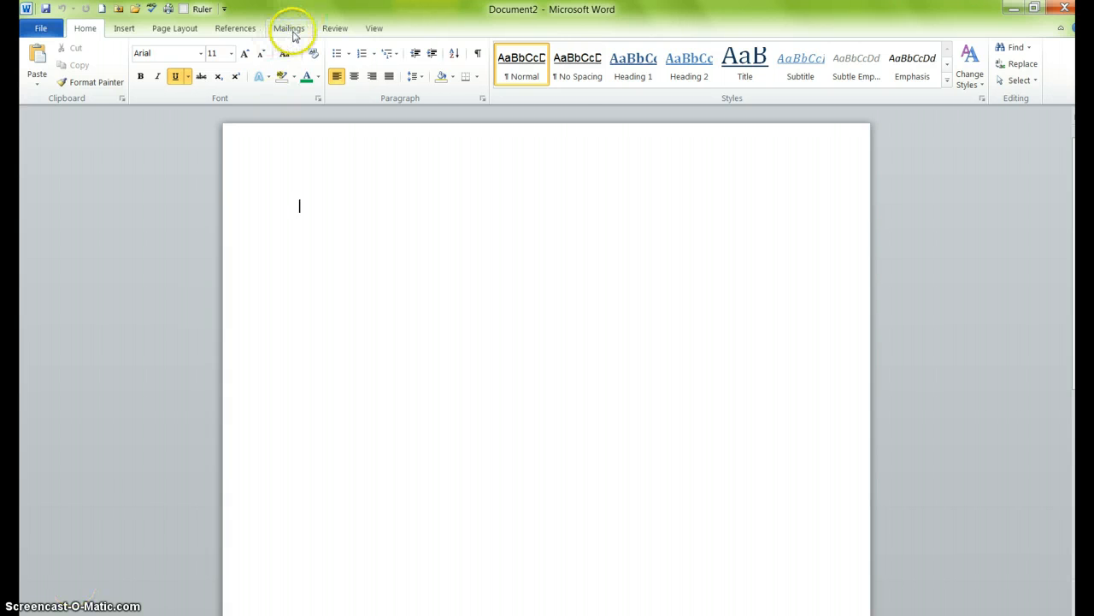
# Step: Show the Start Mail Merge document type list from the Mailings tab
pyautogui.click(289, 29)
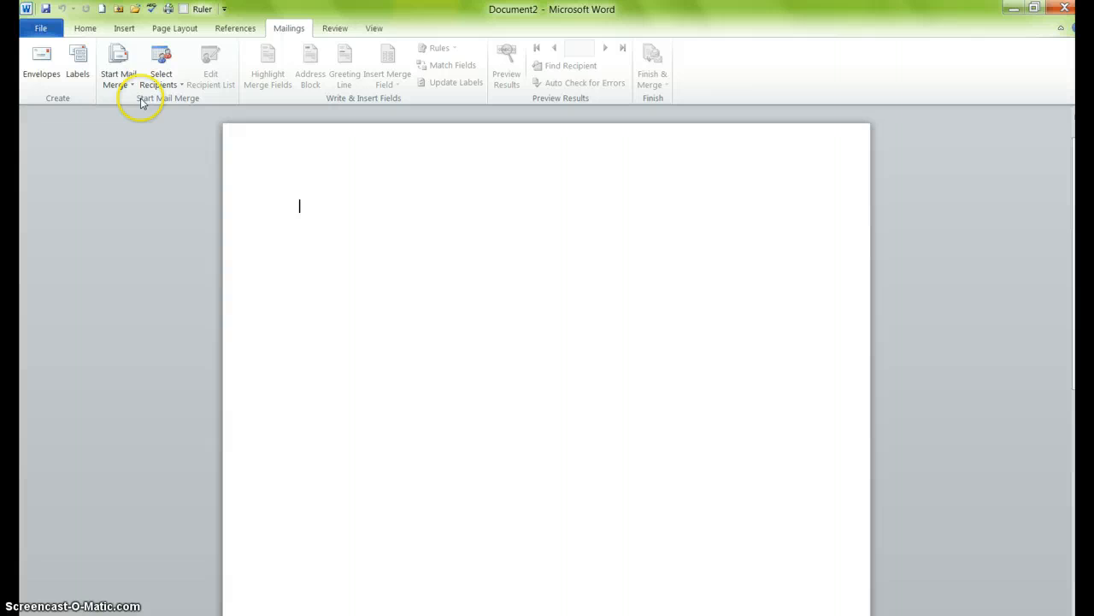
pyautogui.click(118, 62)
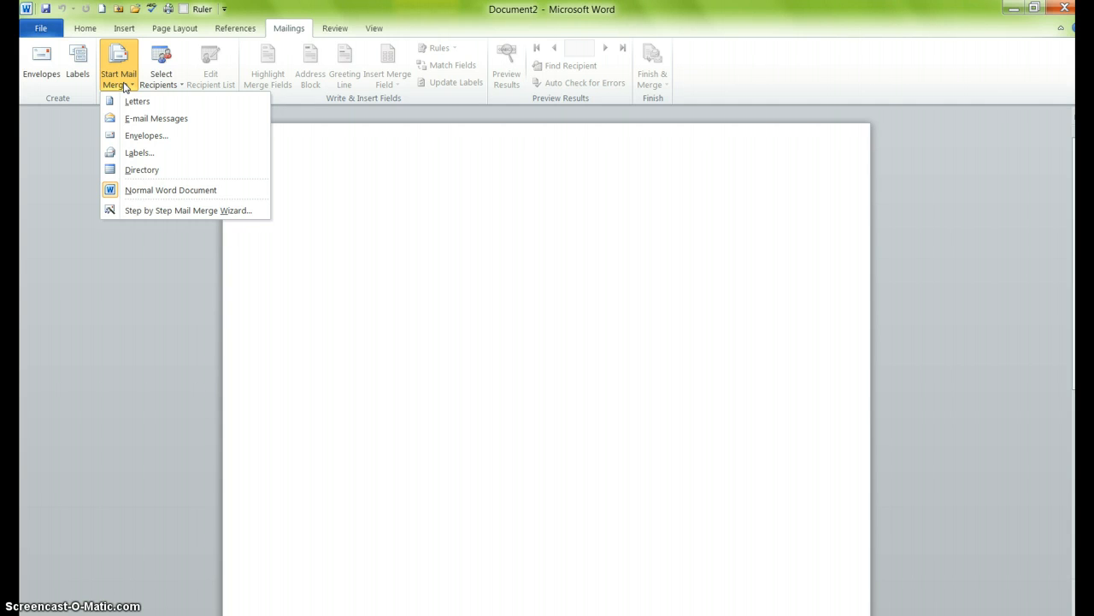
pyautogui.moveTo(128, 104)
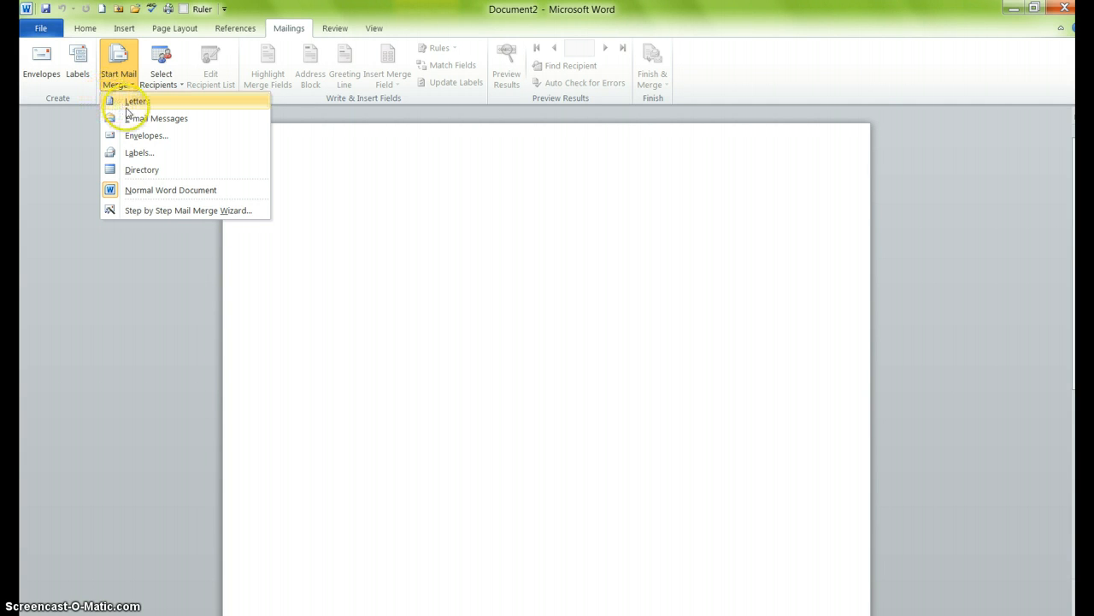
pyautogui.moveTo(137, 152)
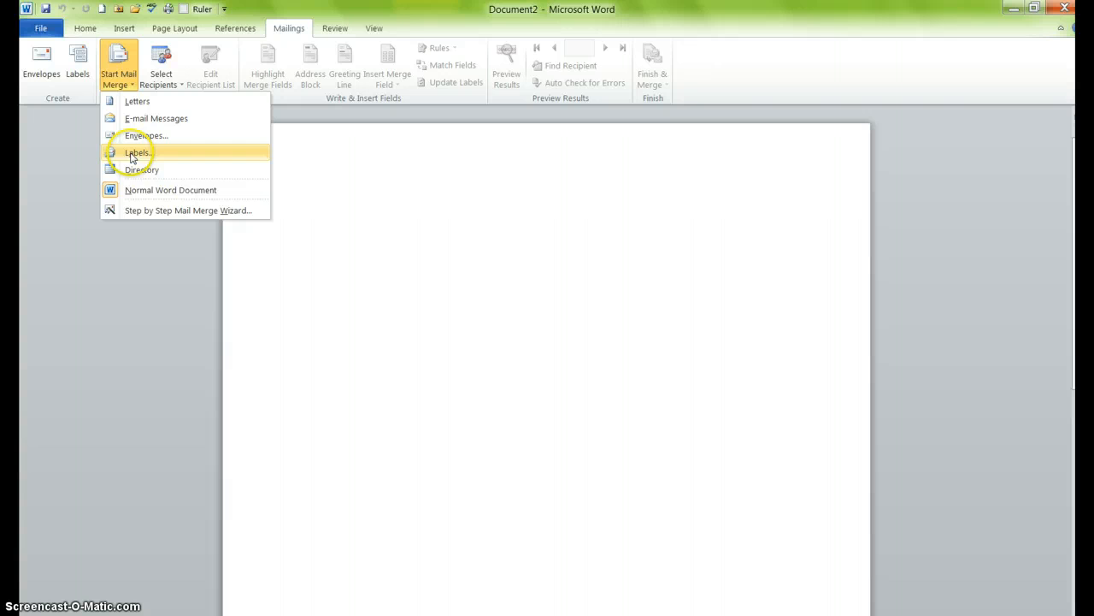
pyautogui.moveTo(137, 170)
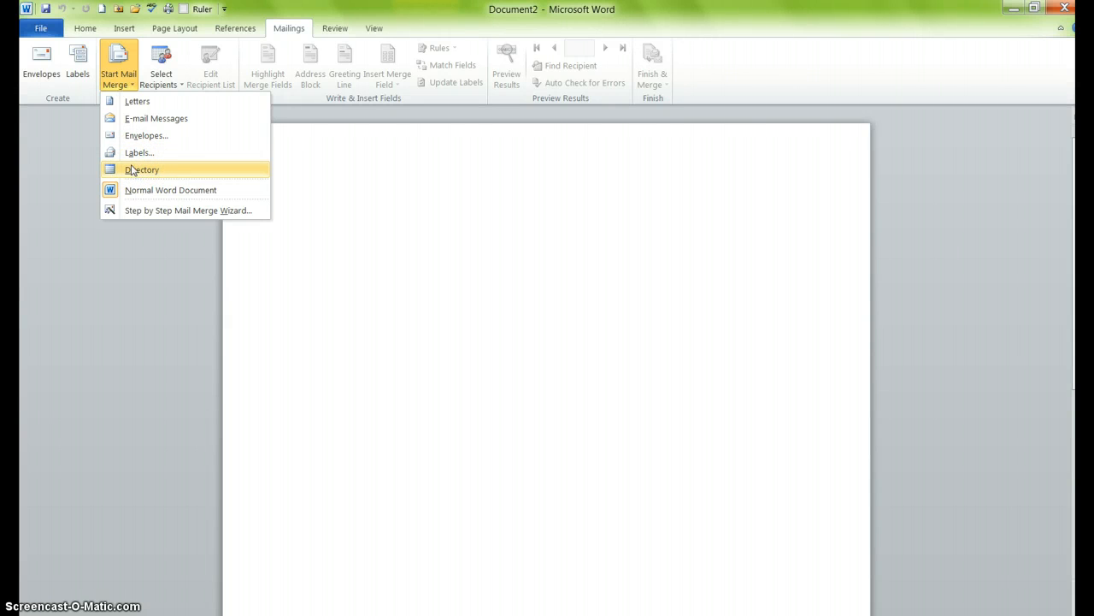
pyautogui.moveTo(139, 152)
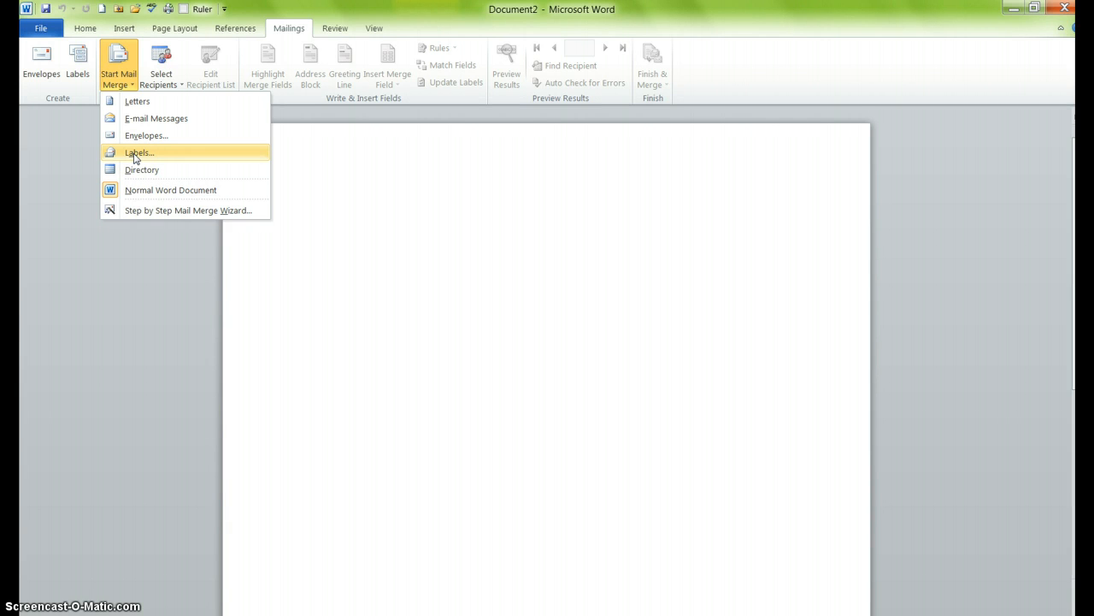
# Step: Choose Labels and select the Avery US Letter 45395 EcoFriendly Name Badges product
pyautogui.click(140, 152)
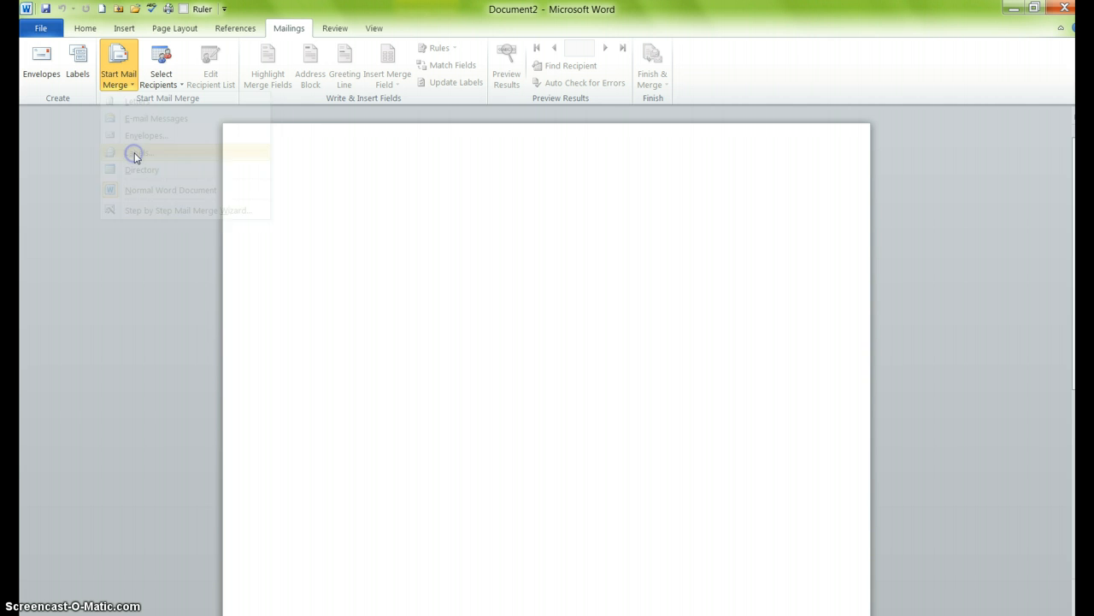
pyautogui.click(137, 152)
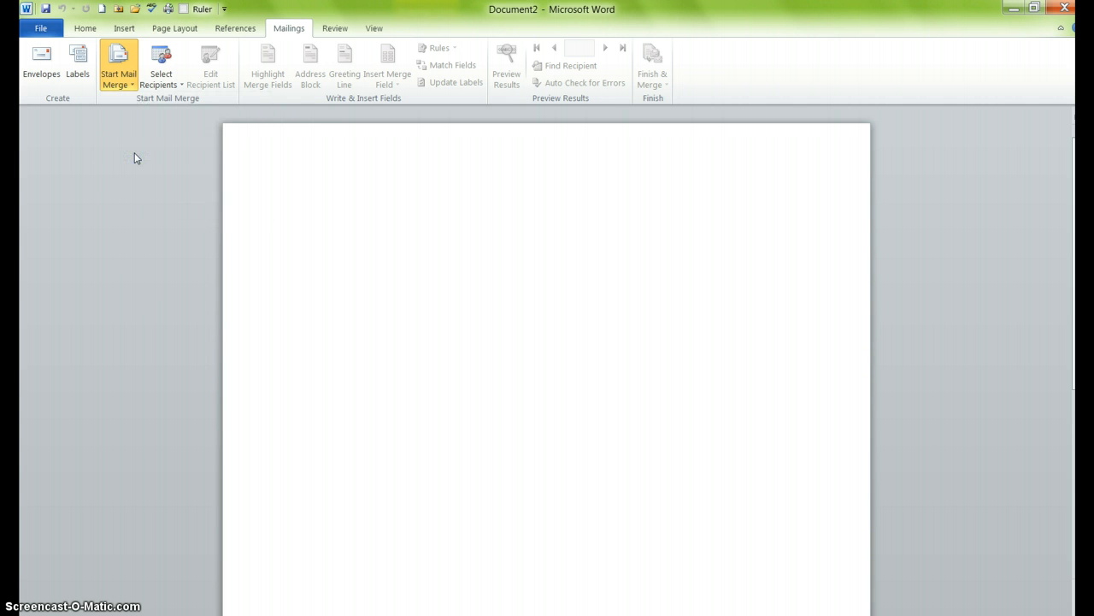
pyautogui.click(78, 64)
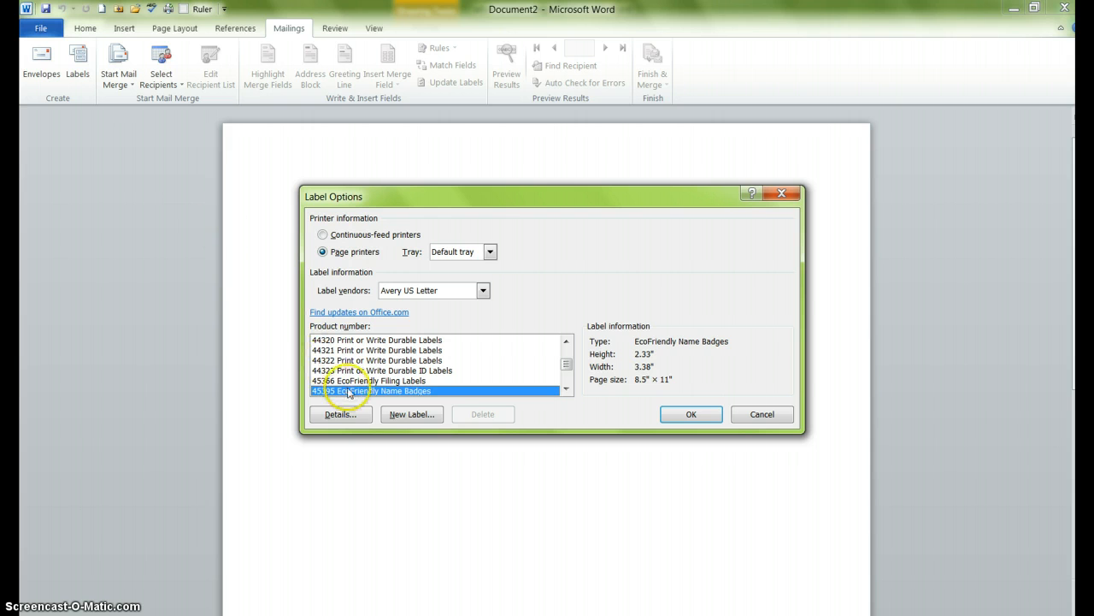
pyautogui.moveTo(346, 397)
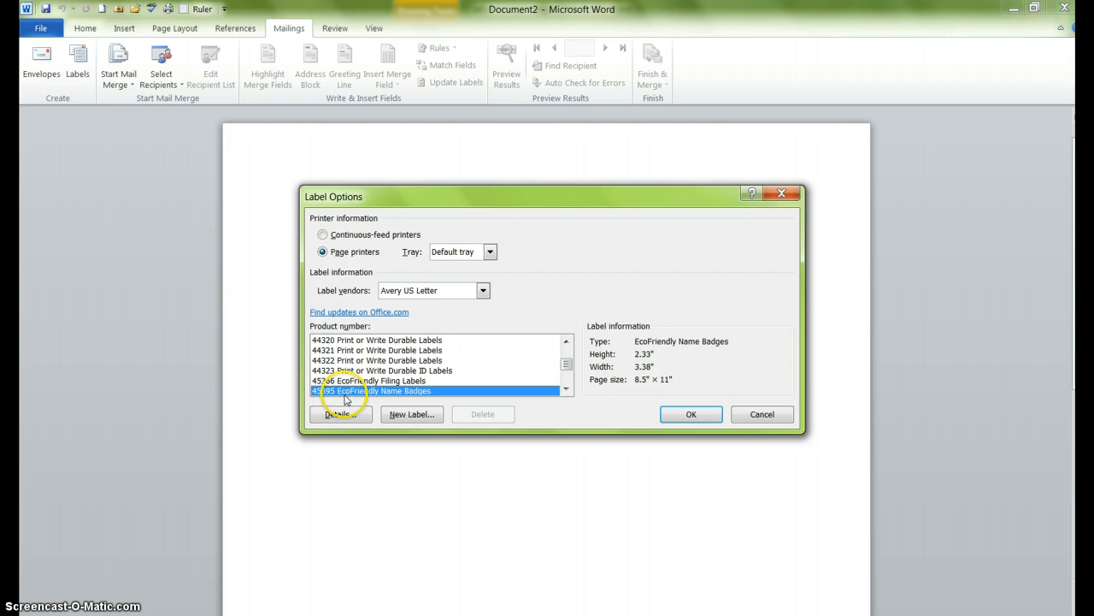
pyautogui.moveTo(436, 301)
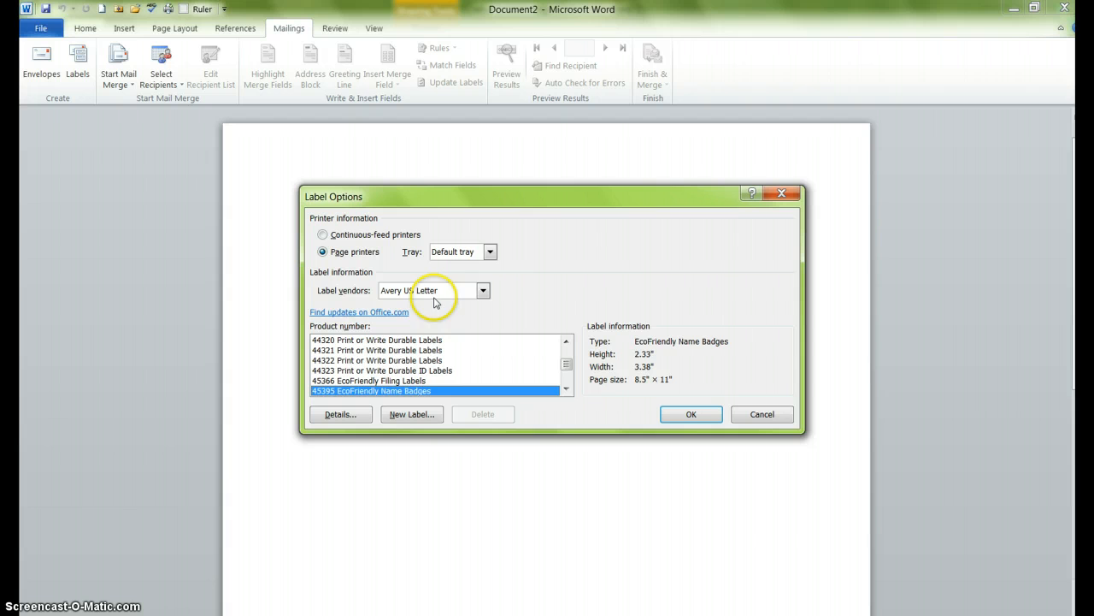
pyautogui.moveTo(436, 295)
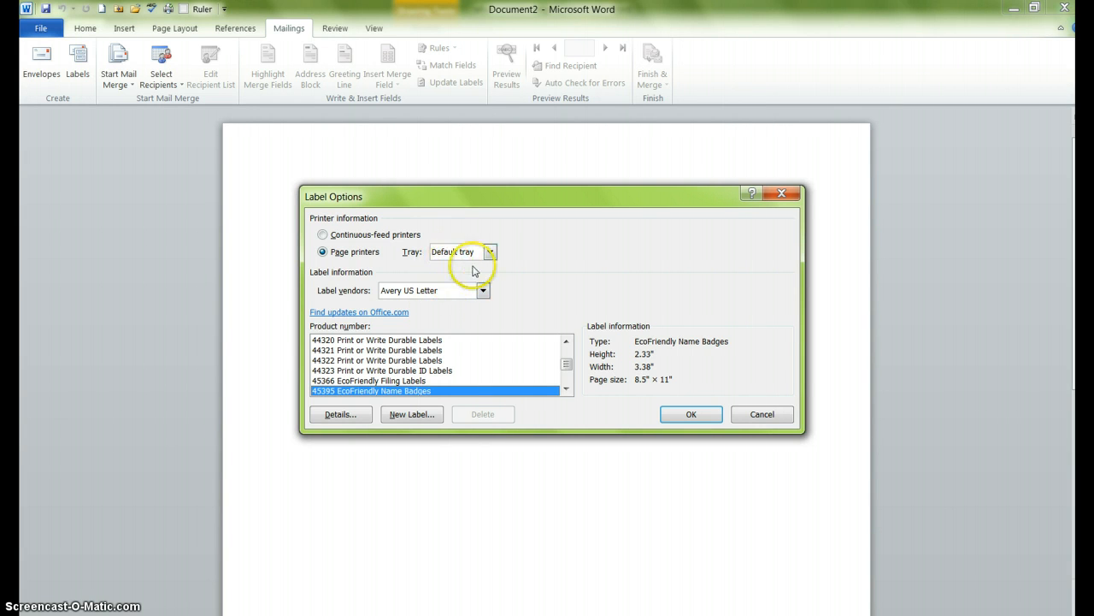
pyautogui.moveTo(436, 269)
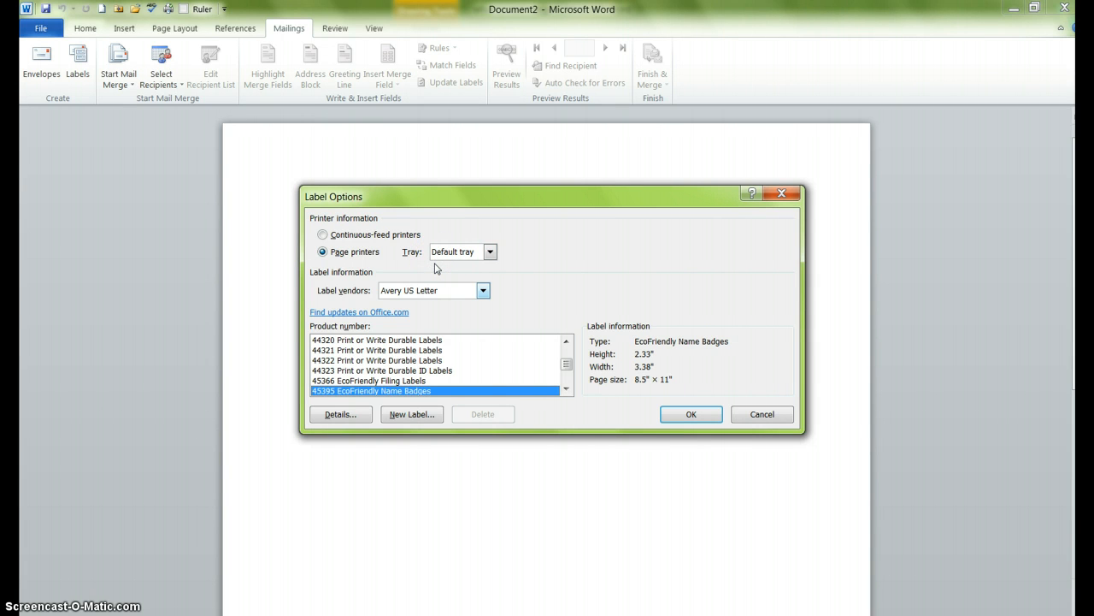
# Step: Apply the name-badge label layout and show the Select Recipients options
pyautogui.click(691, 414)
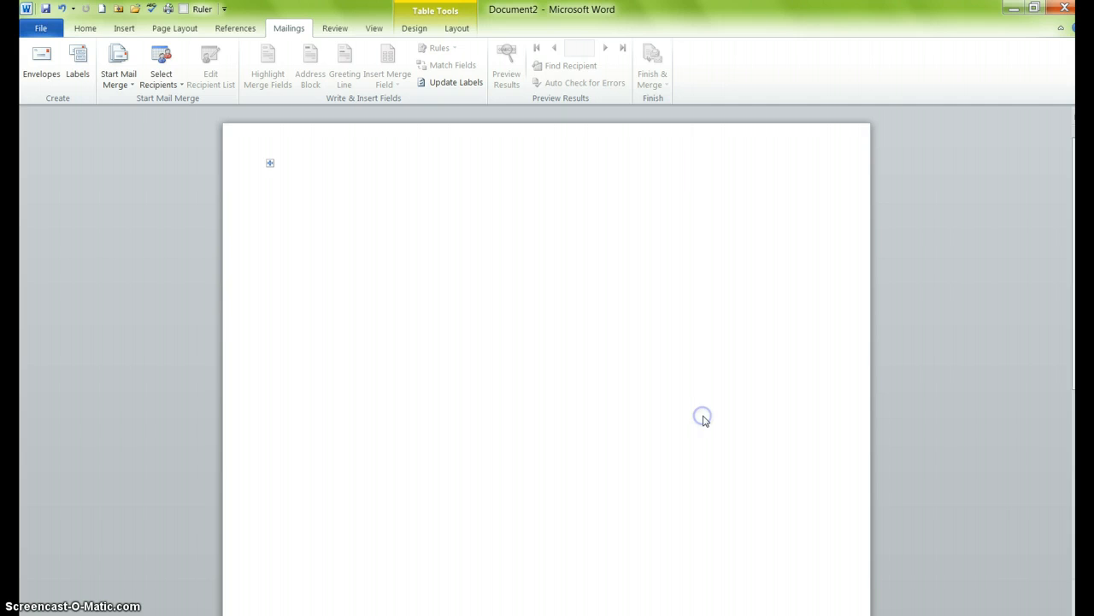
pyautogui.moveTo(265, 162)
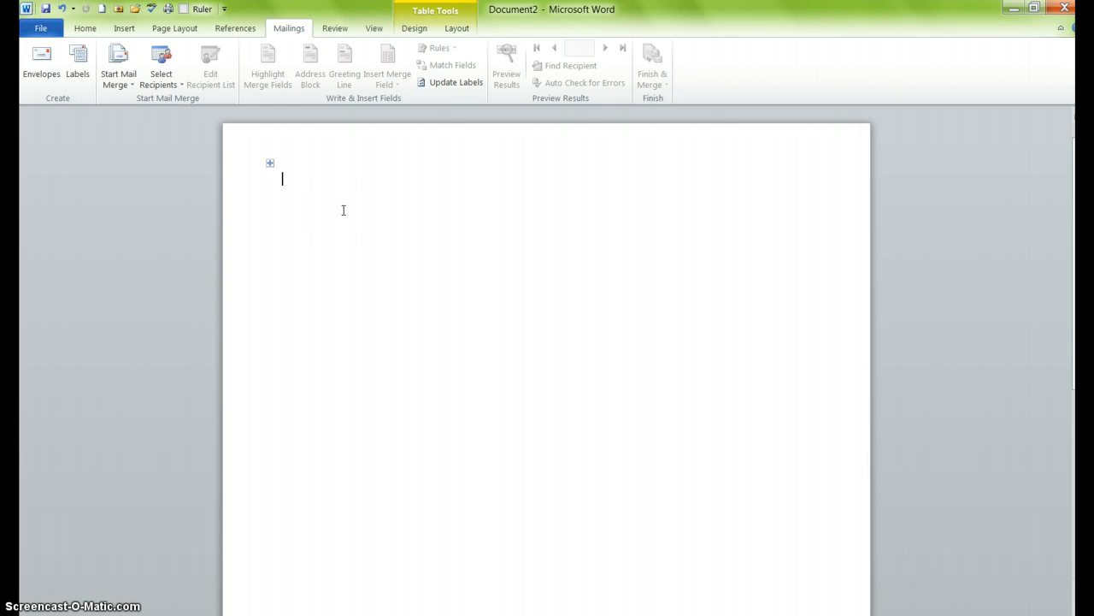
pyautogui.moveTo(329, 204)
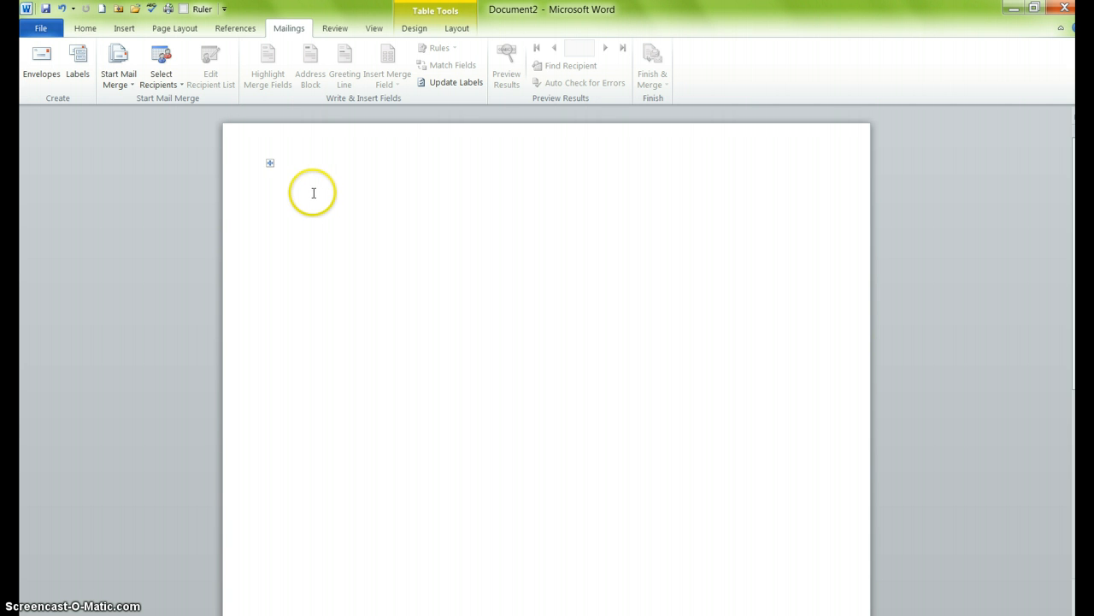
pyautogui.moveTo(161, 64)
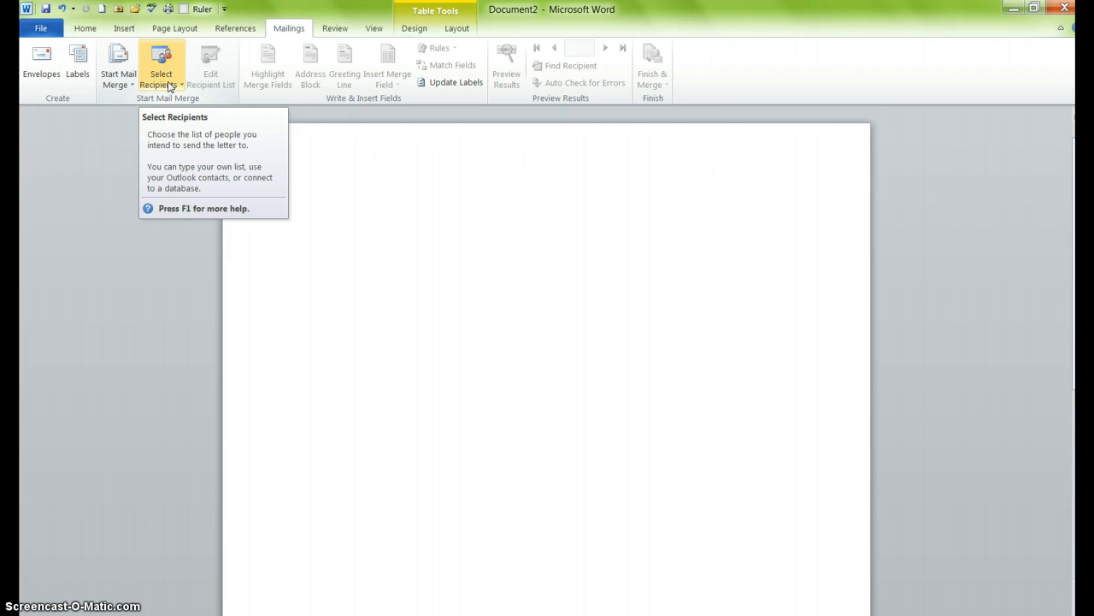
pyautogui.click(161, 68)
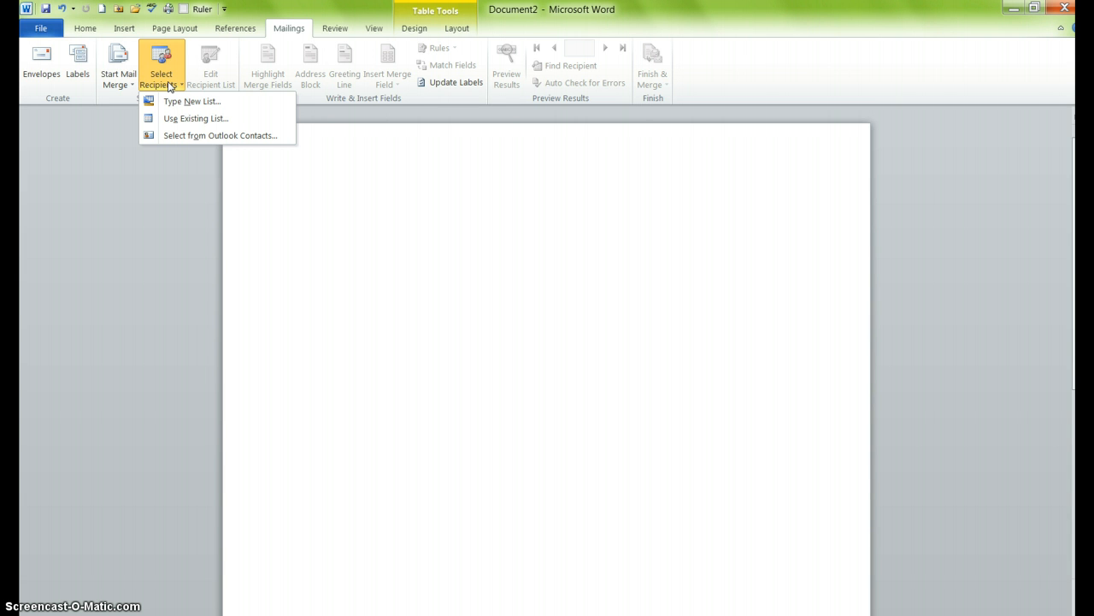
pyautogui.moveTo(175, 120)
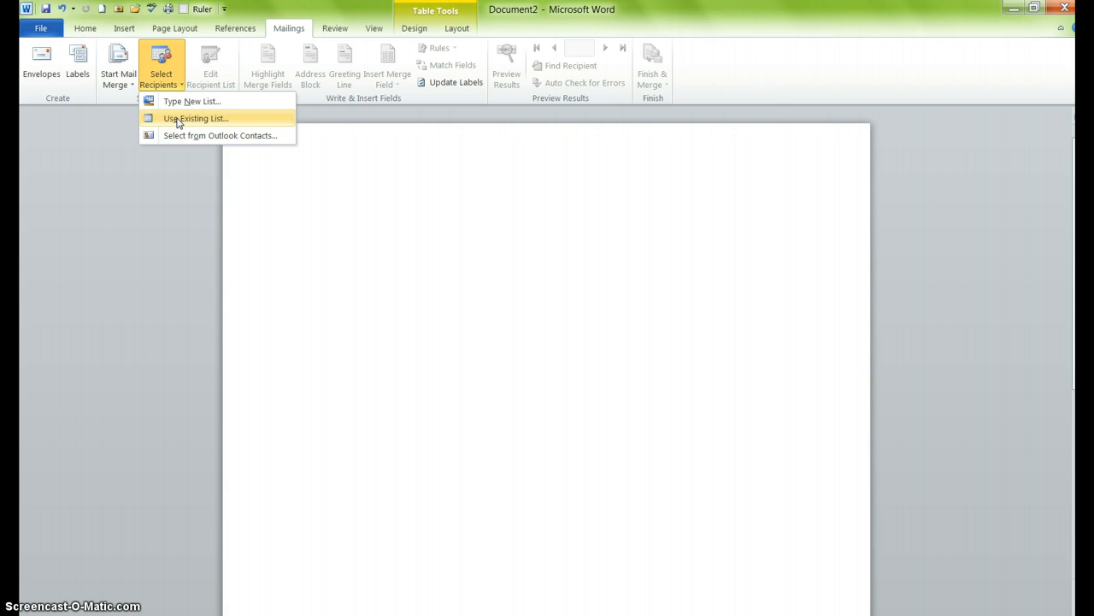
# Step: Use an existing list, browsing Documents > ABT 160-001 > Data Source for Mail Merge to ContactsDS
pyautogui.click(195, 118)
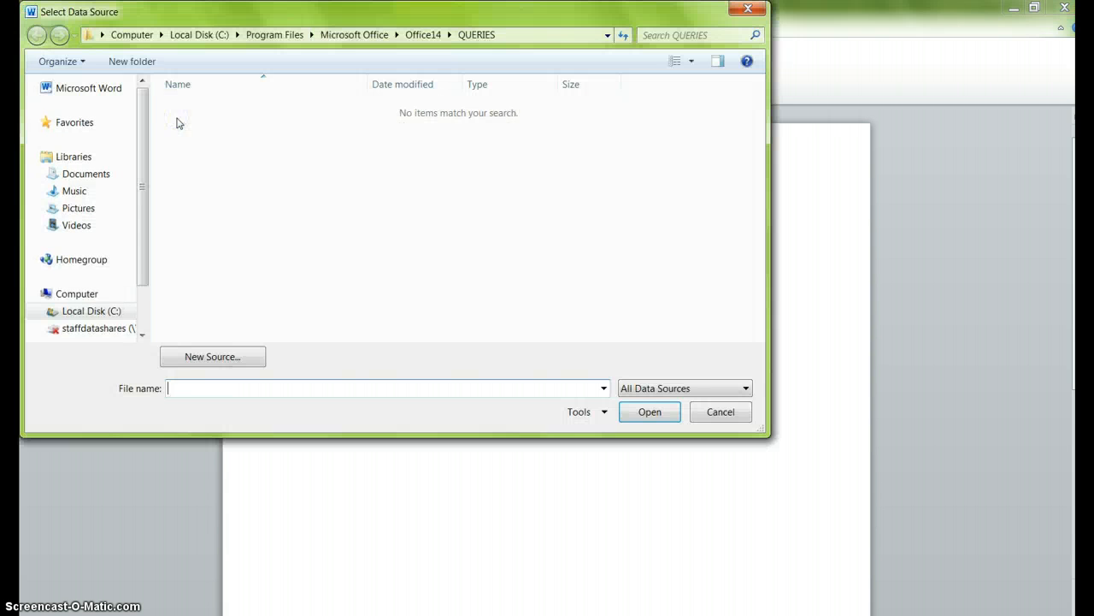
pyautogui.click(87, 173)
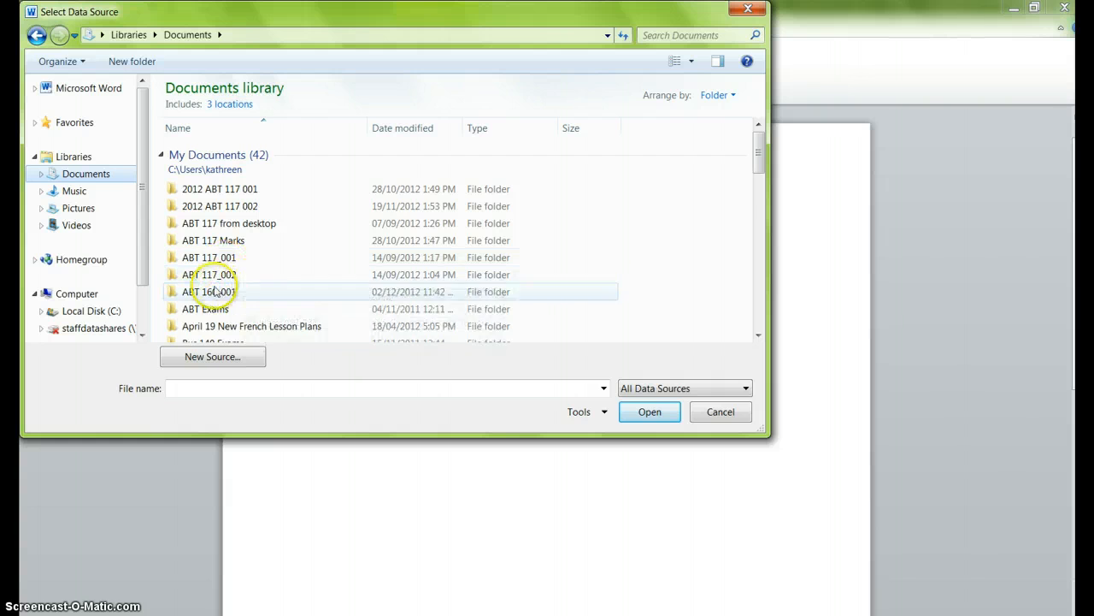
pyautogui.doubleClick(210, 291)
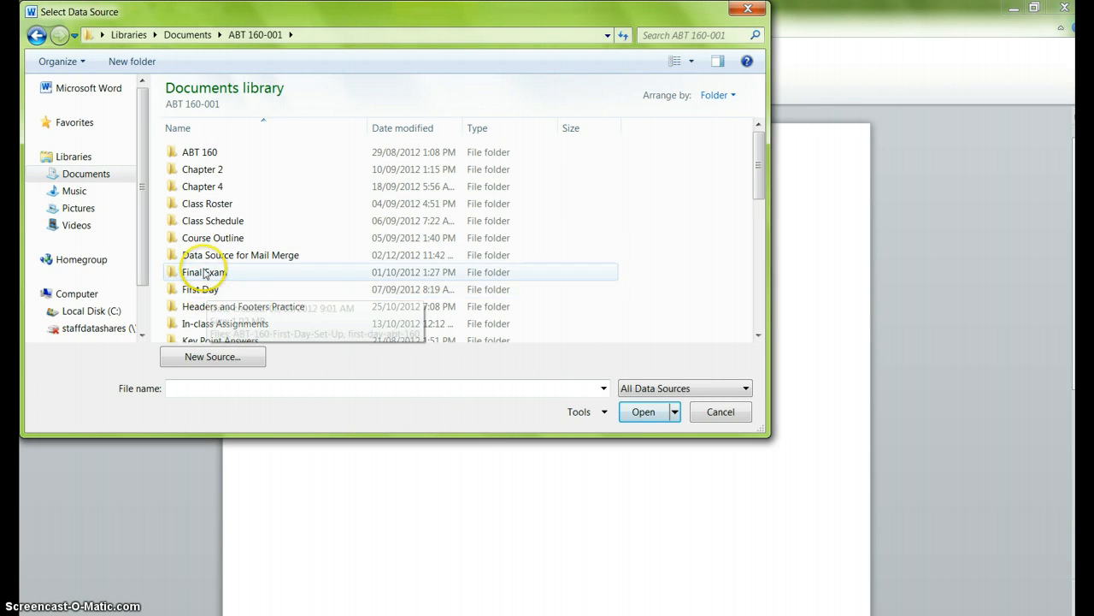
pyautogui.doubleClick(240, 254)
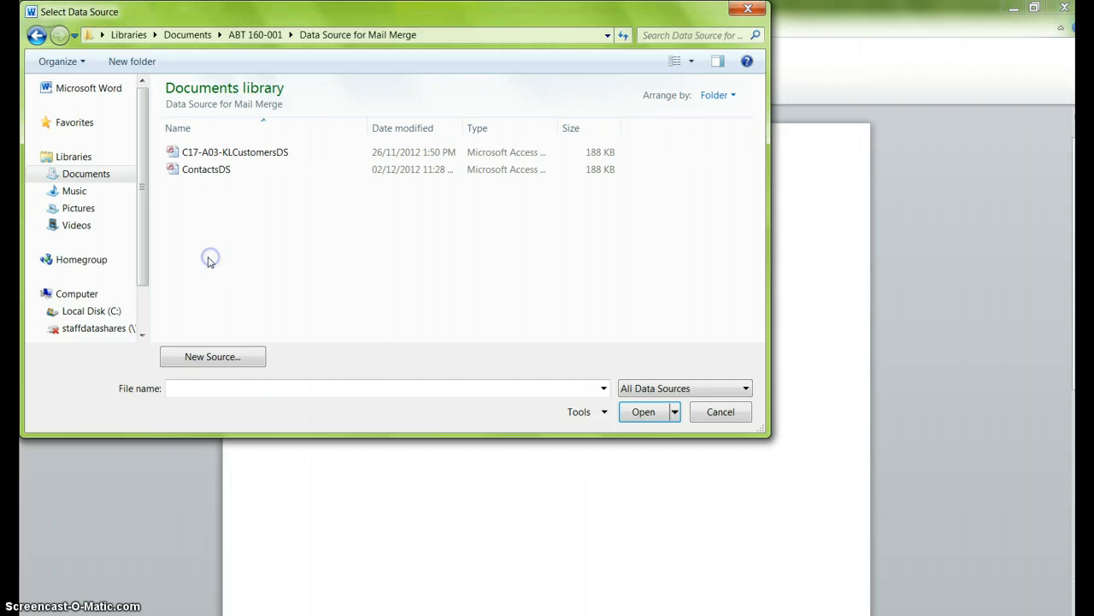
pyautogui.moveTo(199, 188)
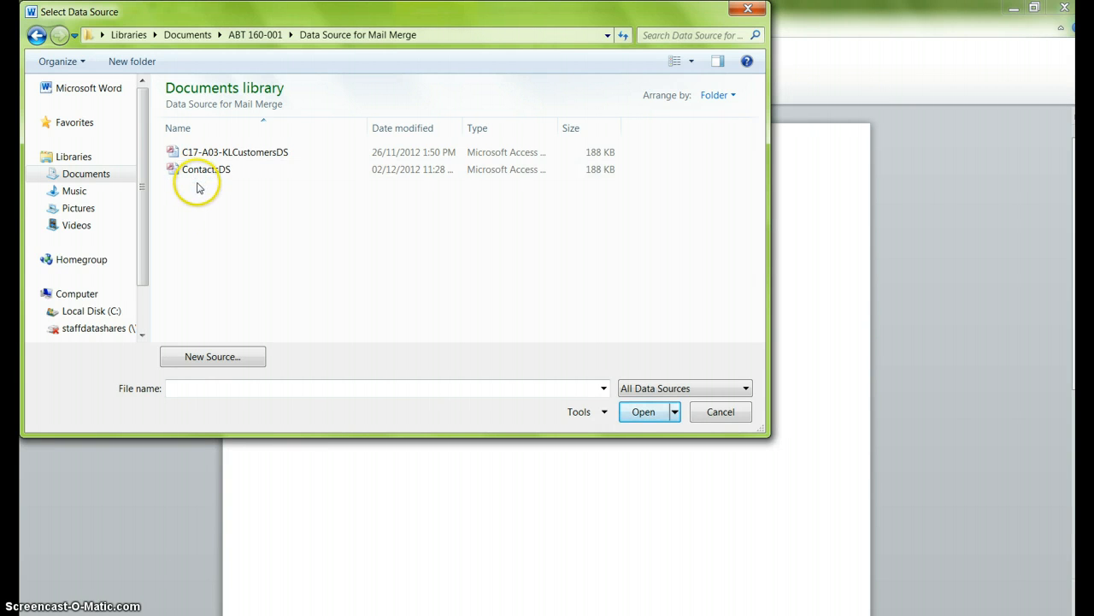
pyautogui.moveTo(205, 168)
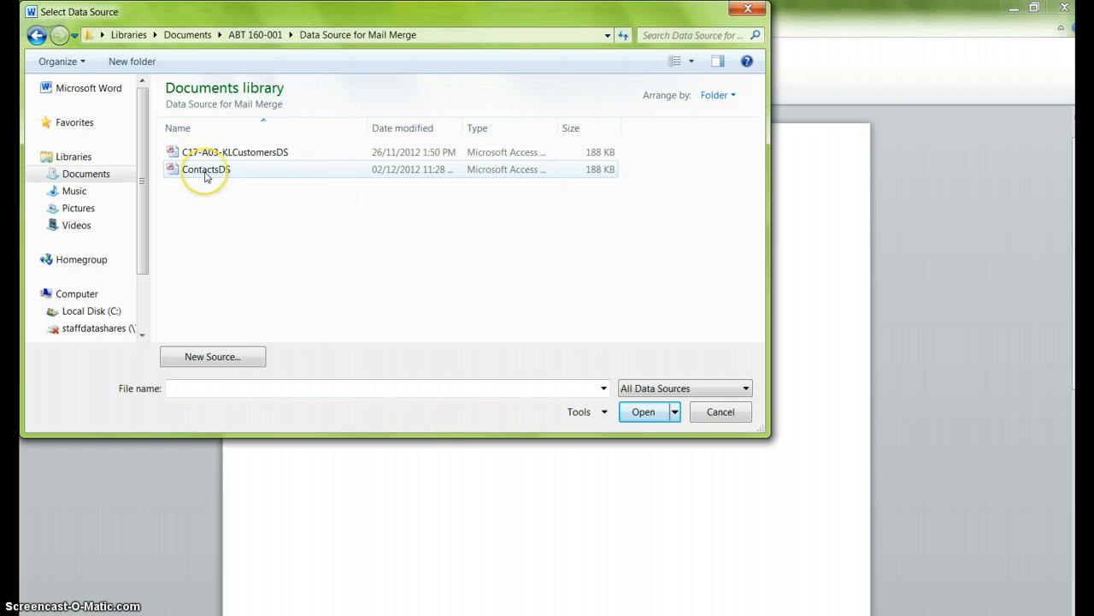
pyautogui.click(206, 168)
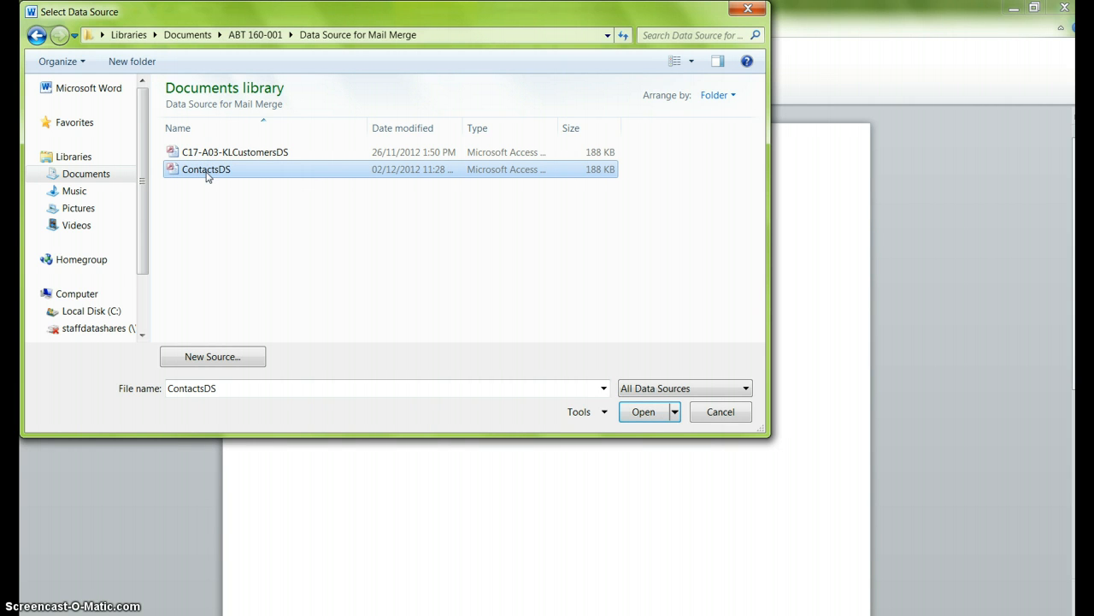
pyautogui.moveTo(195, 169)
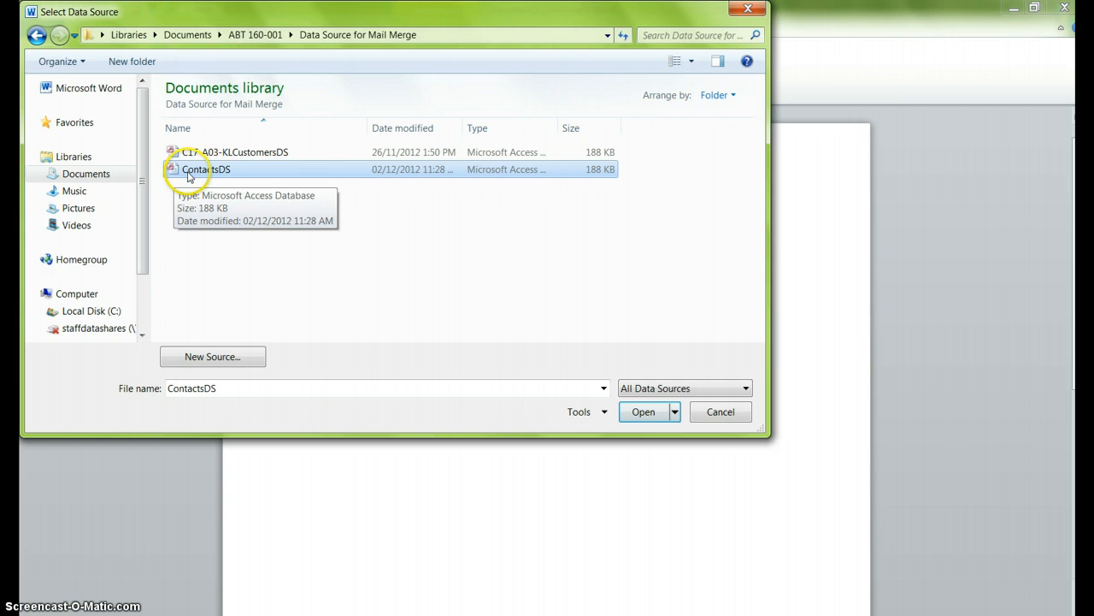
pyautogui.moveTo(182, 179)
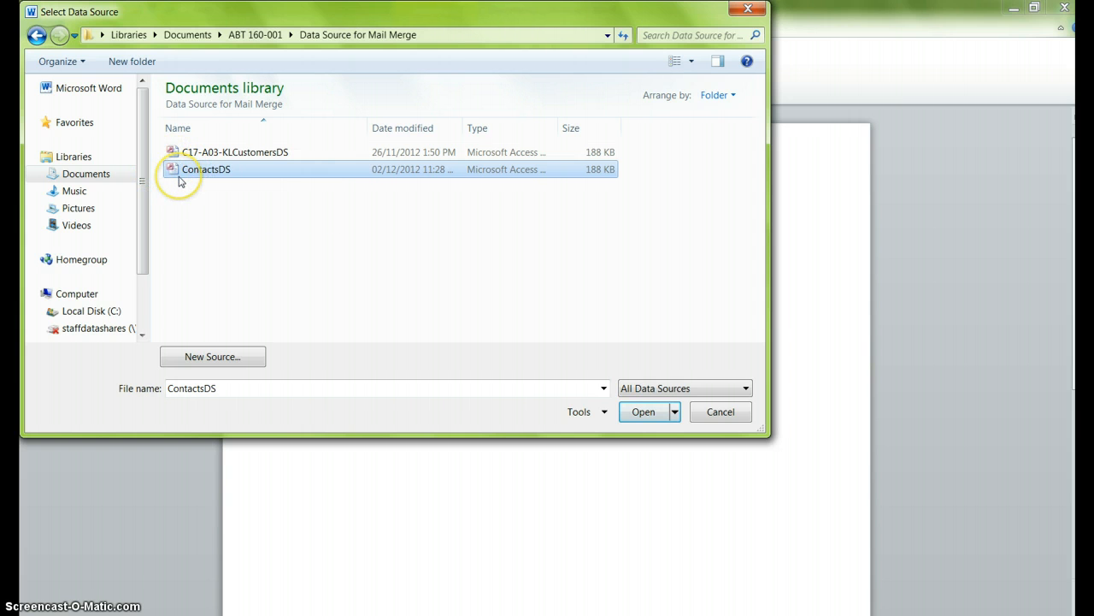
pyautogui.moveTo(205, 169)
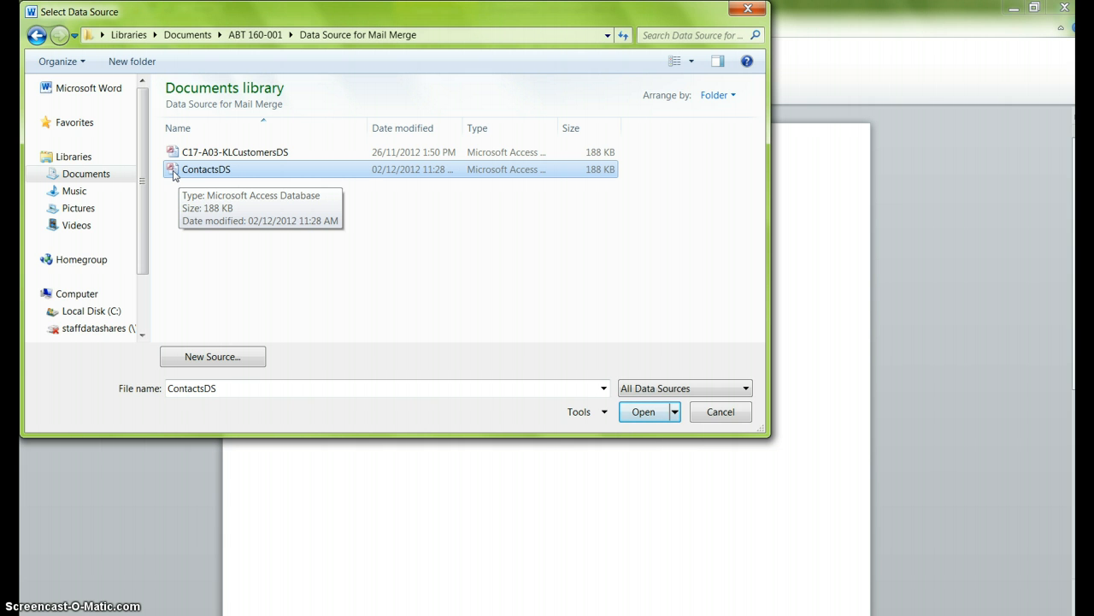
# Step: Open ContactsDS as the recipient list and place the cursor in the first label
pyautogui.click(643, 412)
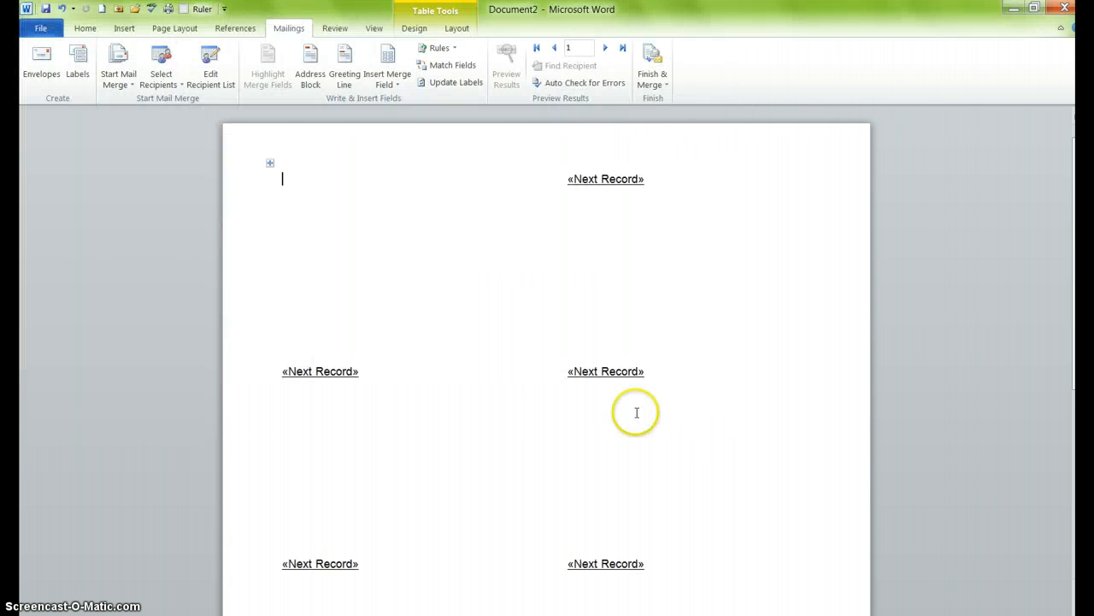
pyautogui.moveTo(621, 401)
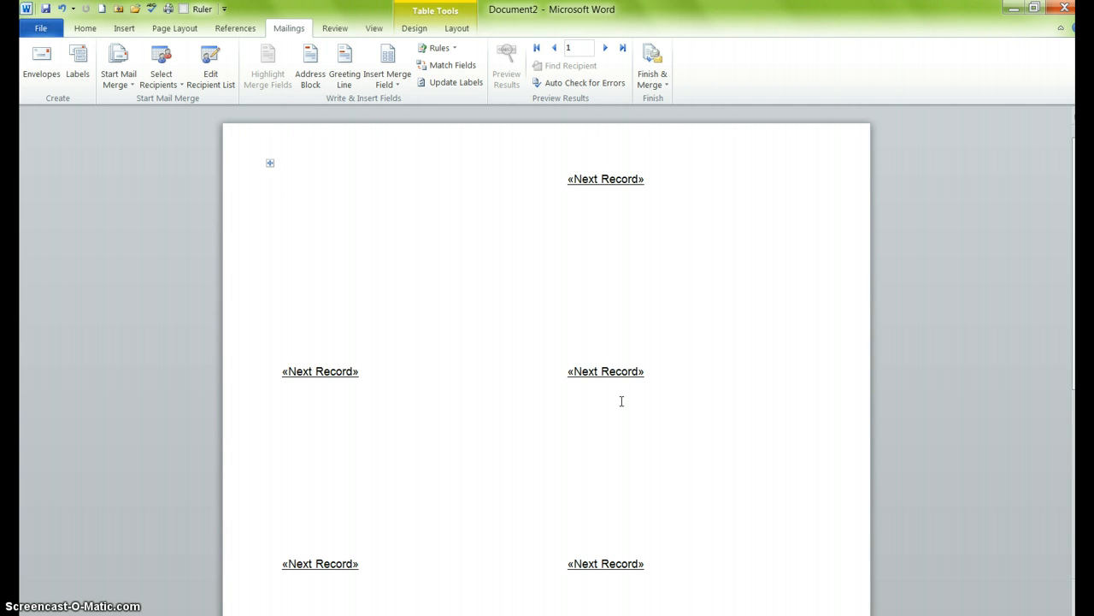
pyautogui.click(283, 178)
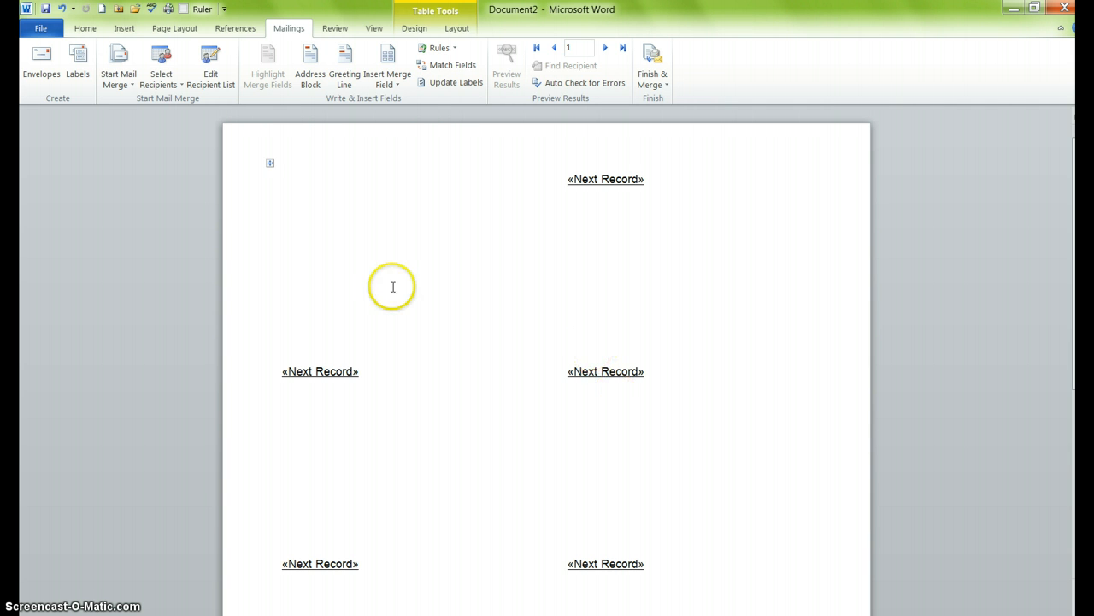
pyautogui.moveTo(387, 64)
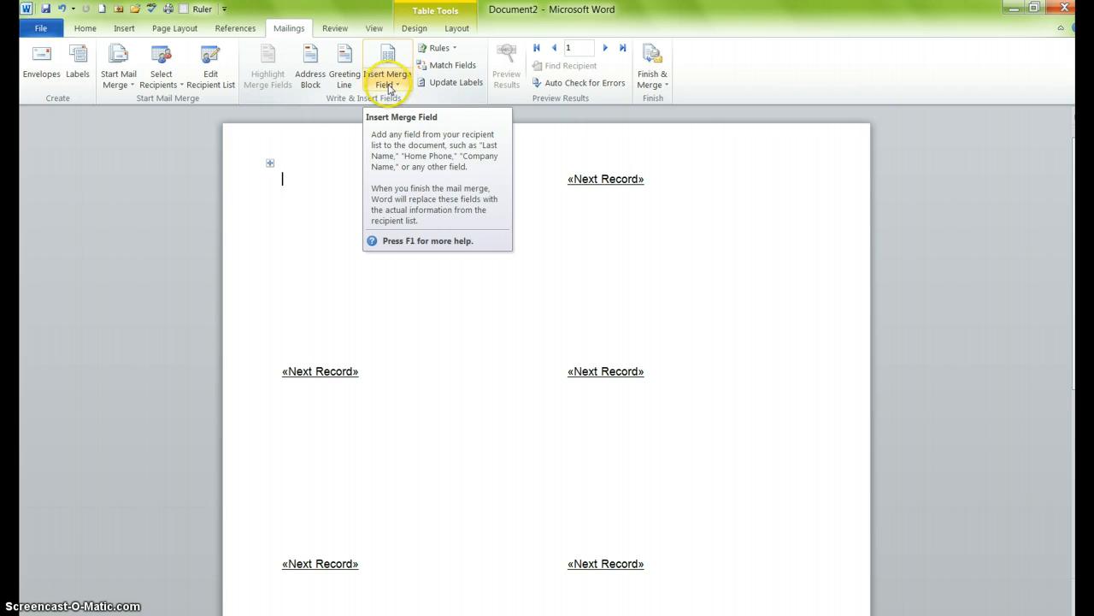
# Step: Insert the First_Name and Last_Name merge fields into the first label
pyautogui.click(386, 73)
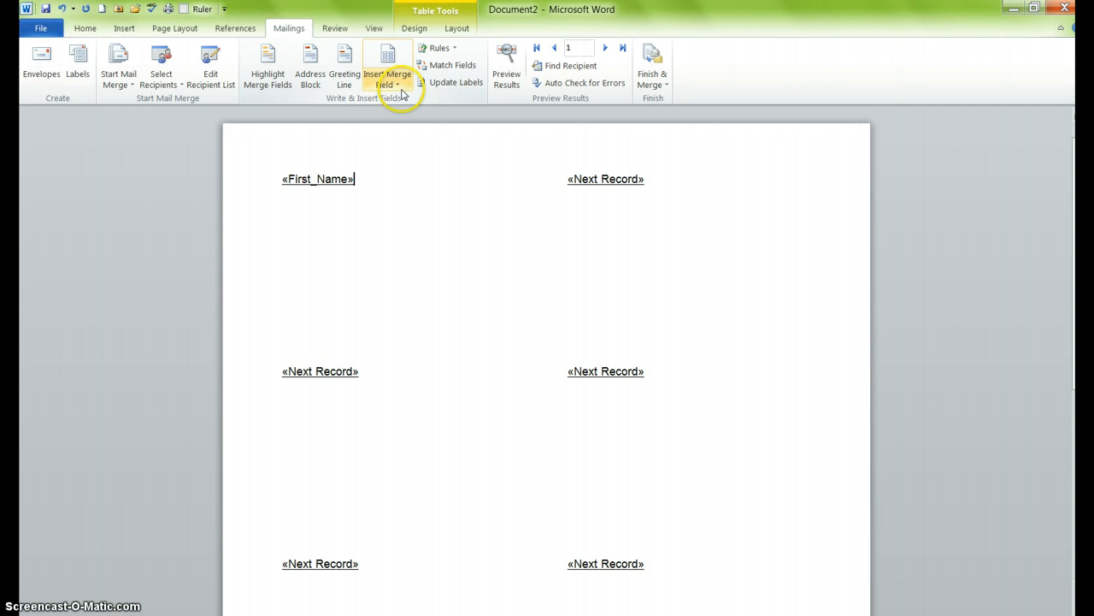
pyautogui.click(387, 64)
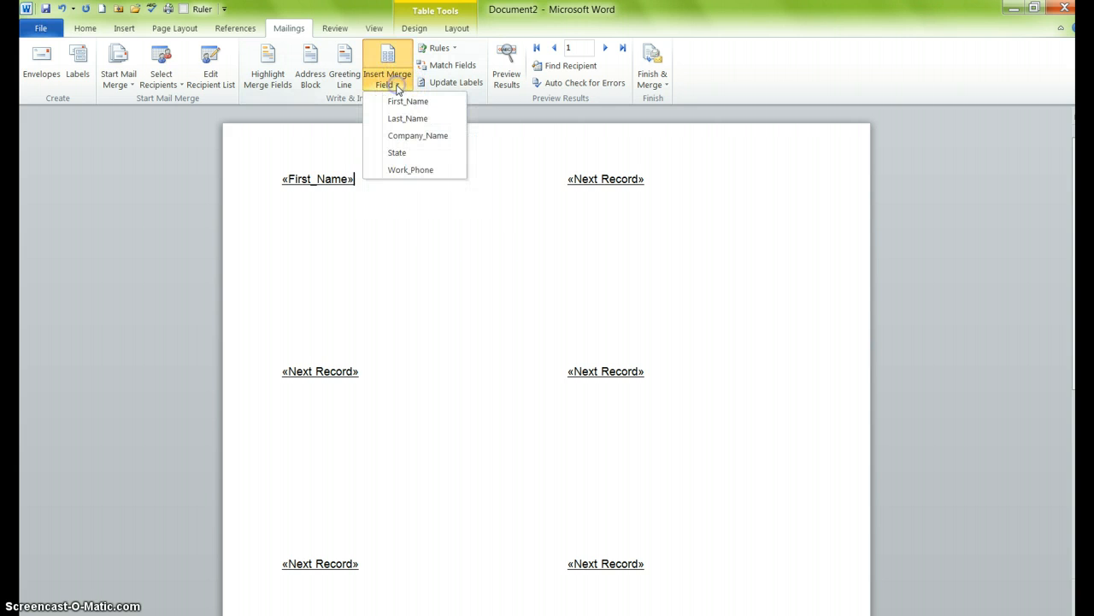
pyautogui.click(408, 118)
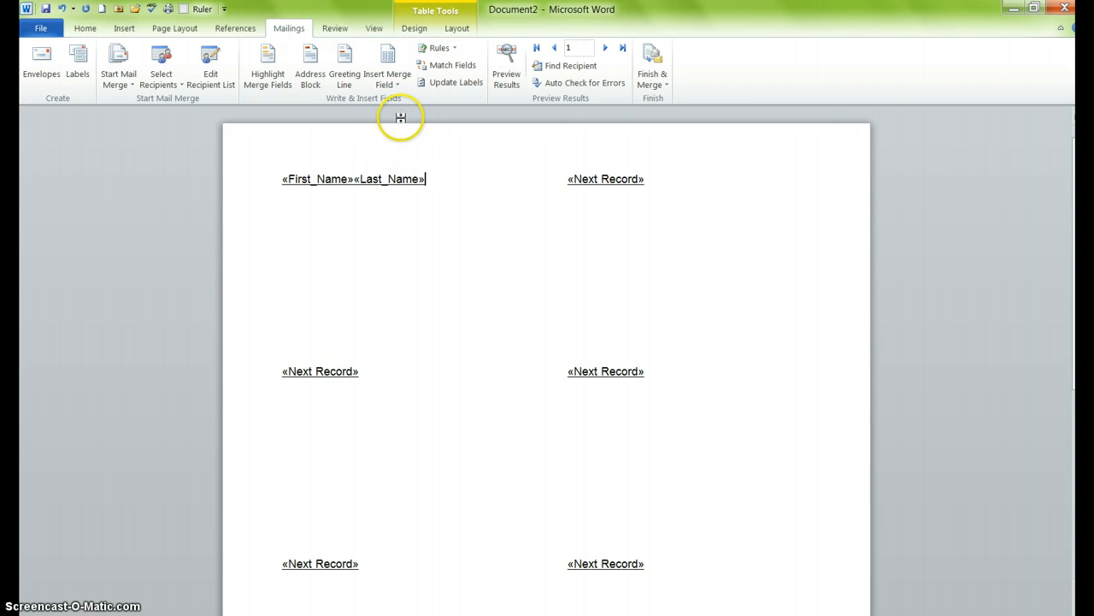
pyautogui.moveTo(334, 186)
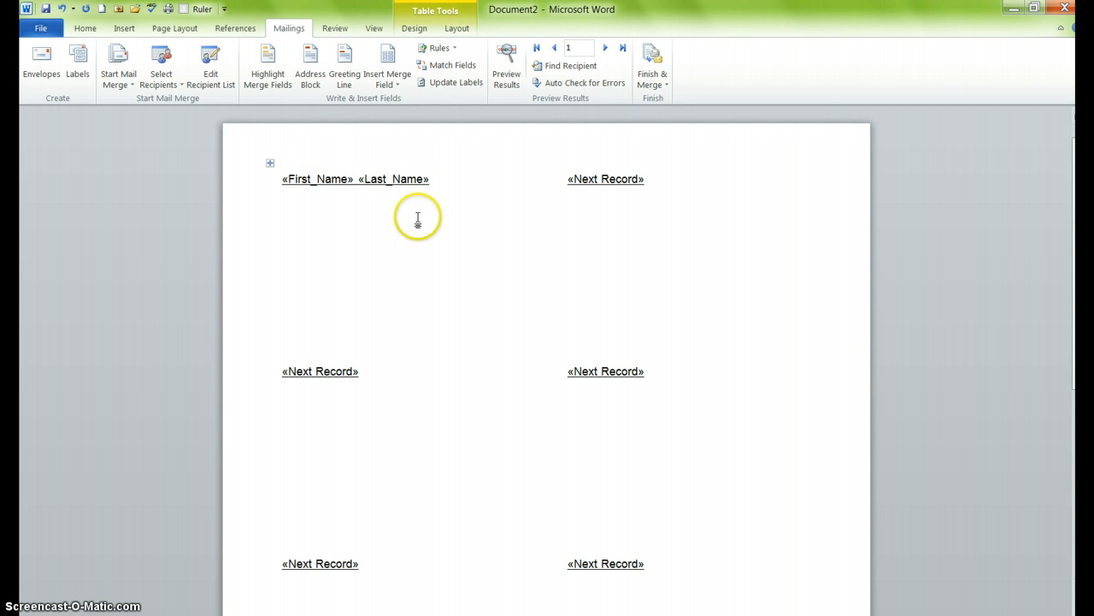
pyautogui.moveTo(417, 219)
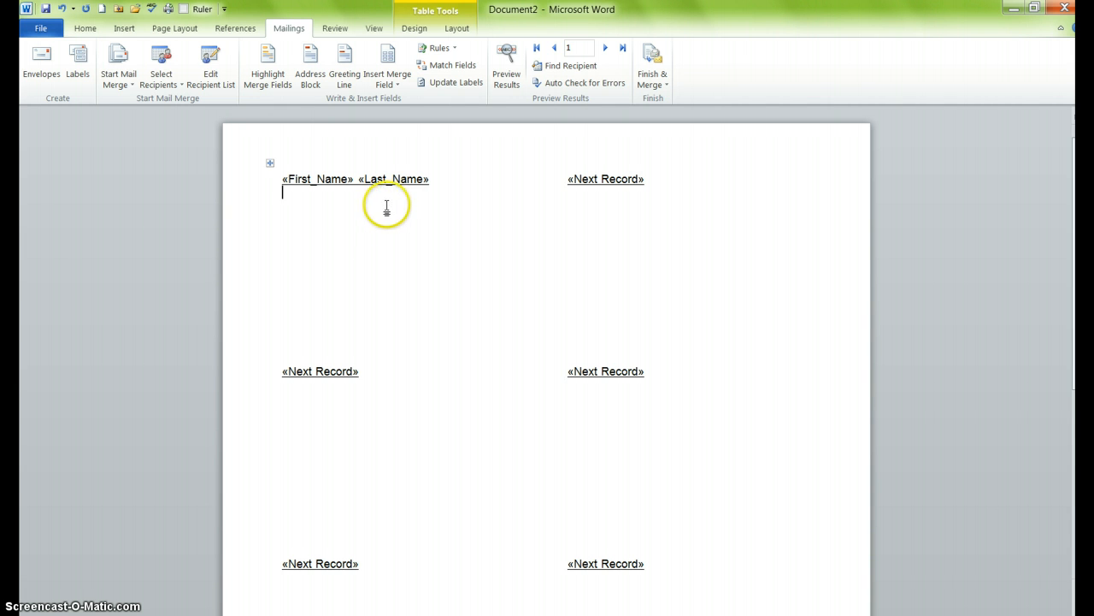
pyautogui.moveTo(445, 178)
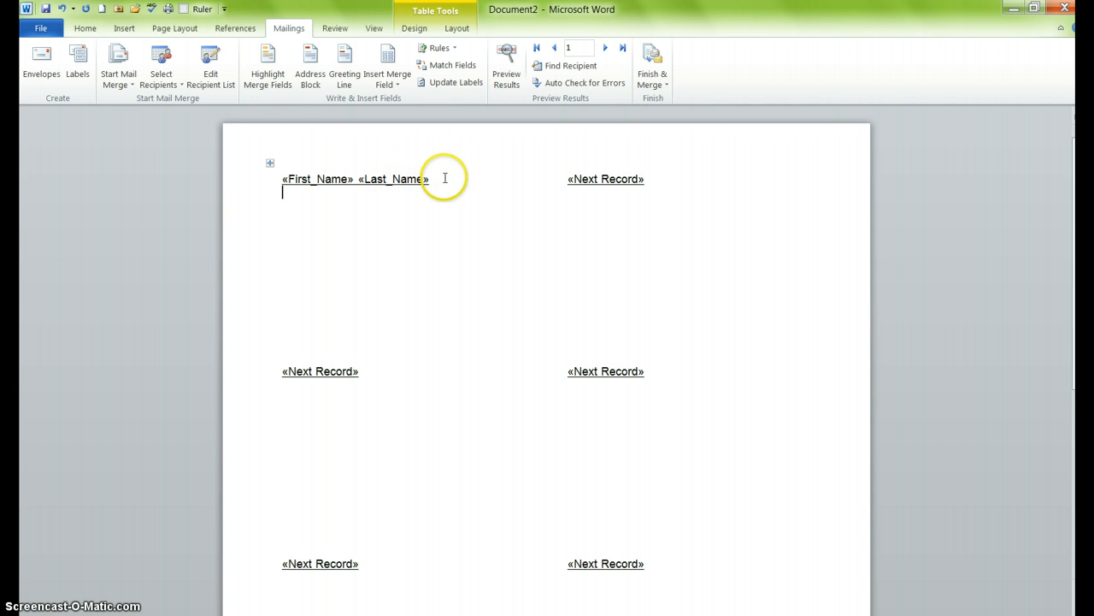
pyautogui.moveTo(418, 162)
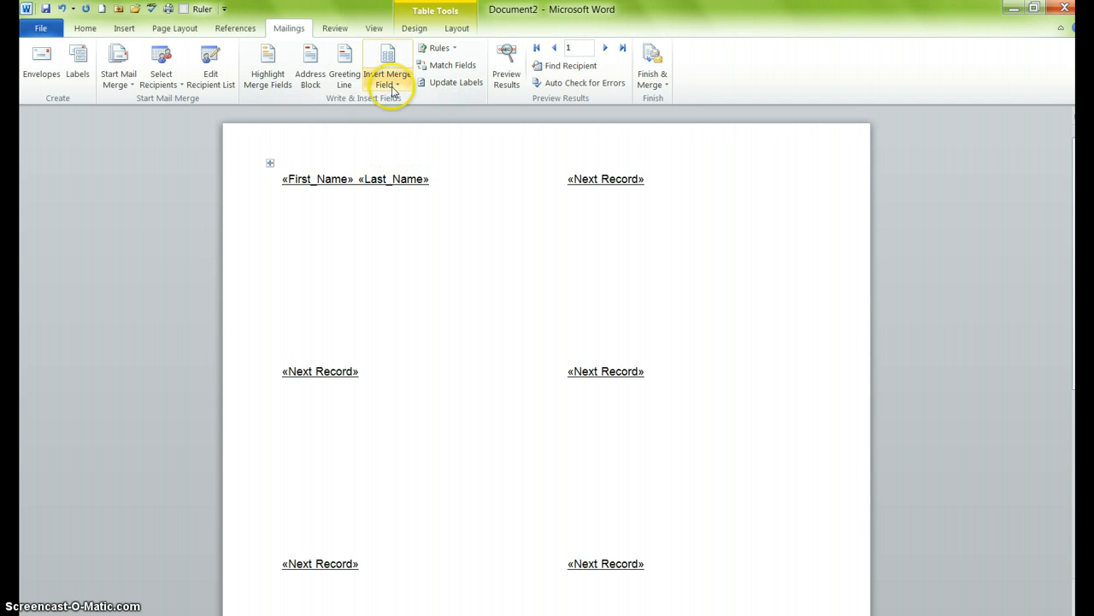
# Step: Add the Company_Name and State fields, moving State onto its own line
pyautogui.click(388, 62)
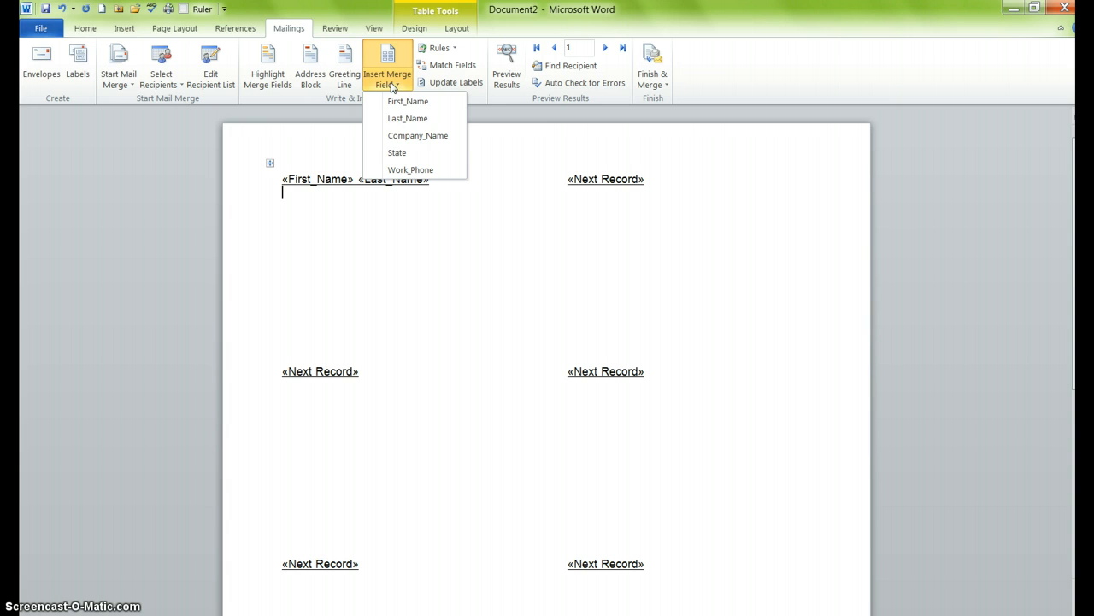
pyautogui.click(417, 135)
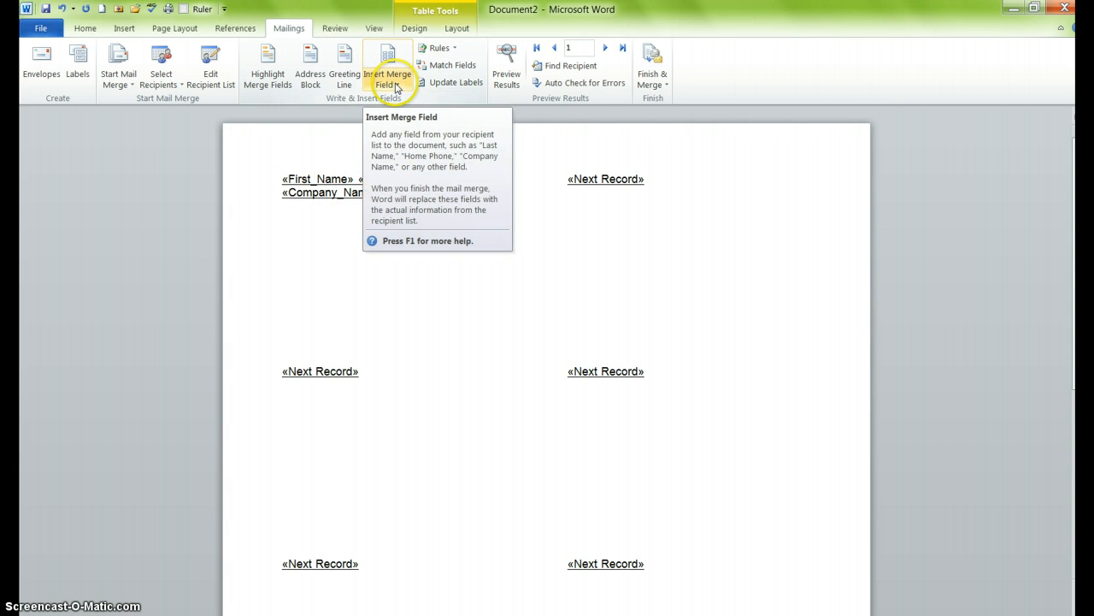
pyautogui.click(386, 72)
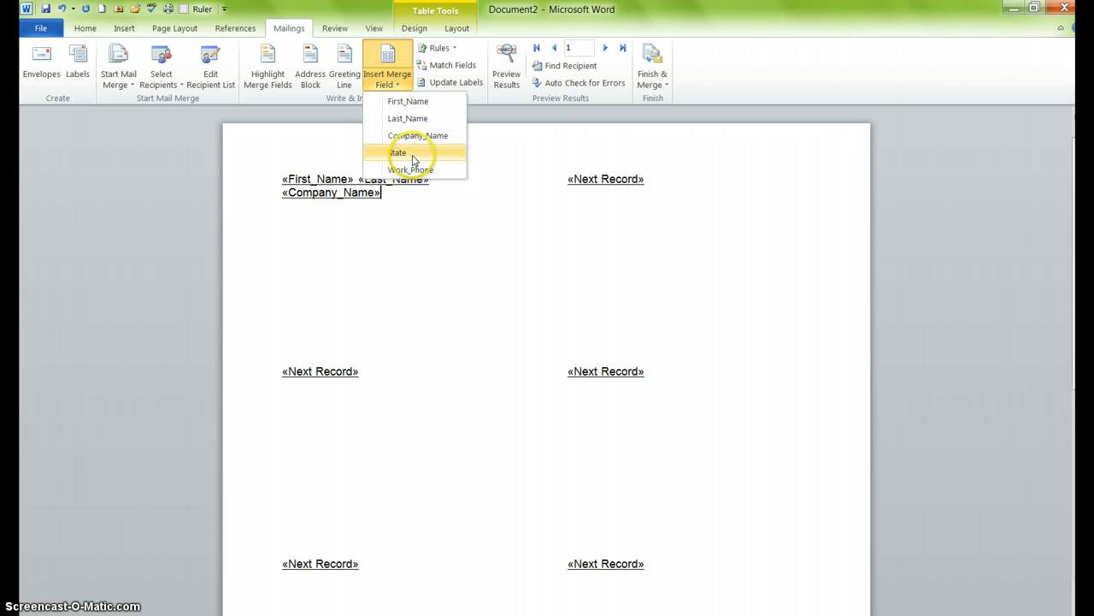
pyautogui.click(398, 152)
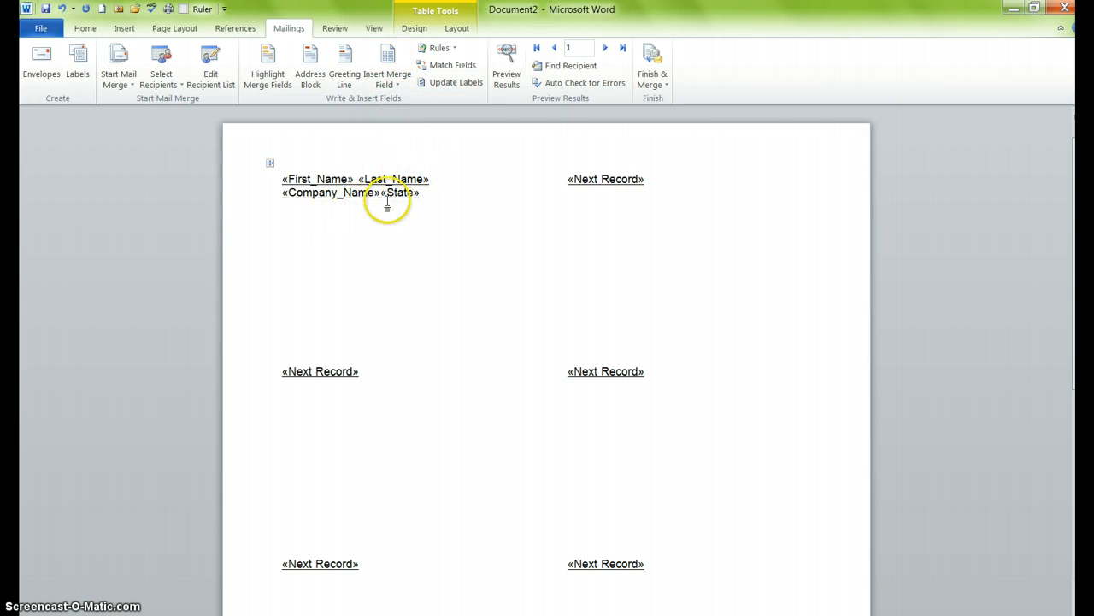
pyautogui.click(381, 192)
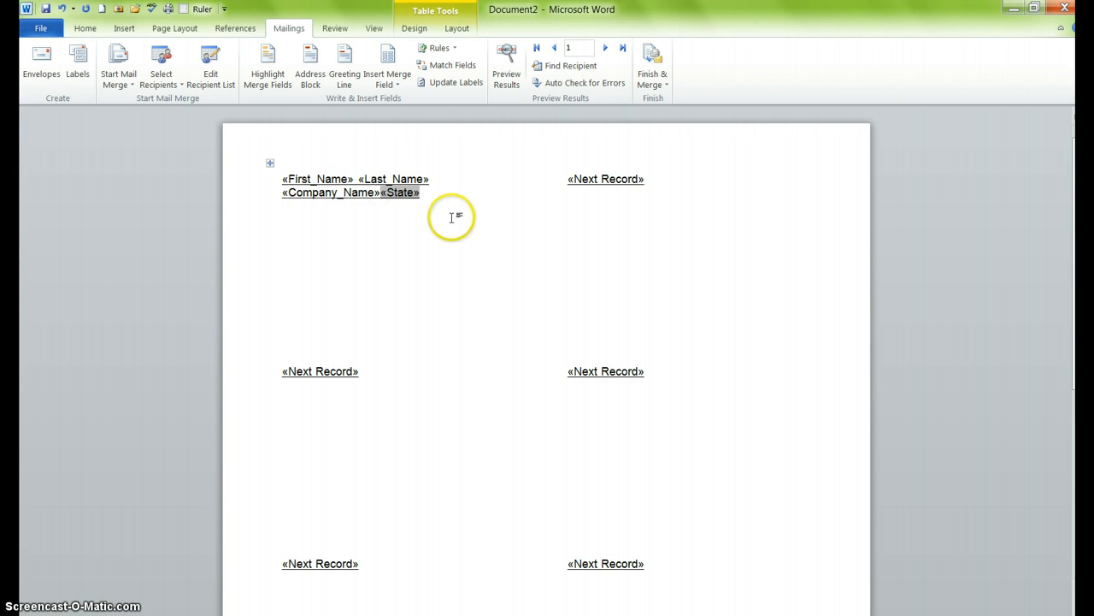
pyautogui.moveTo(445, 211)
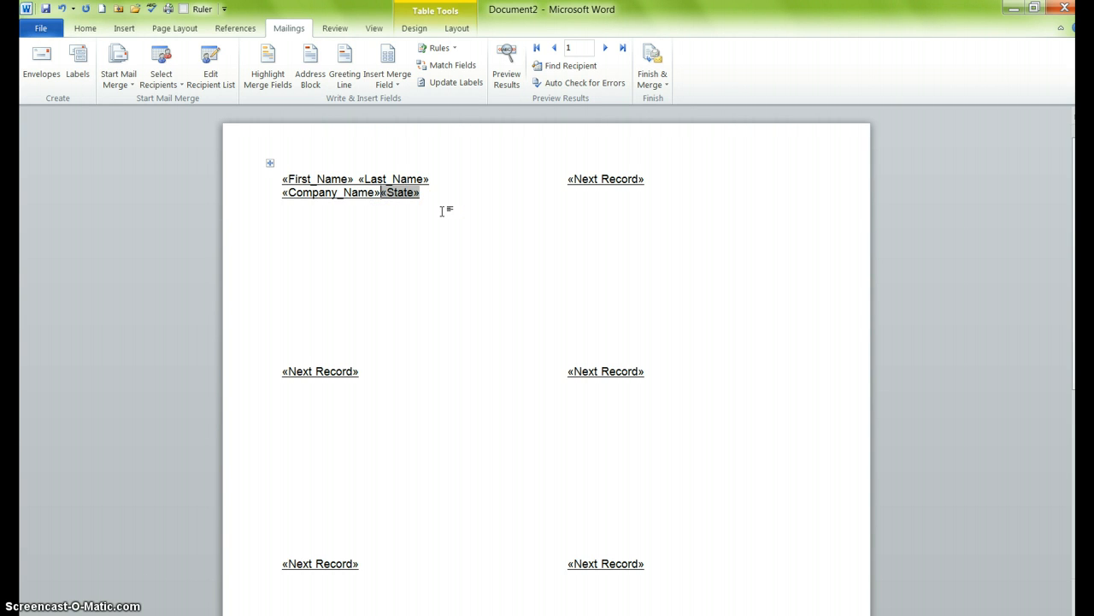
pyautogui.press('Return')
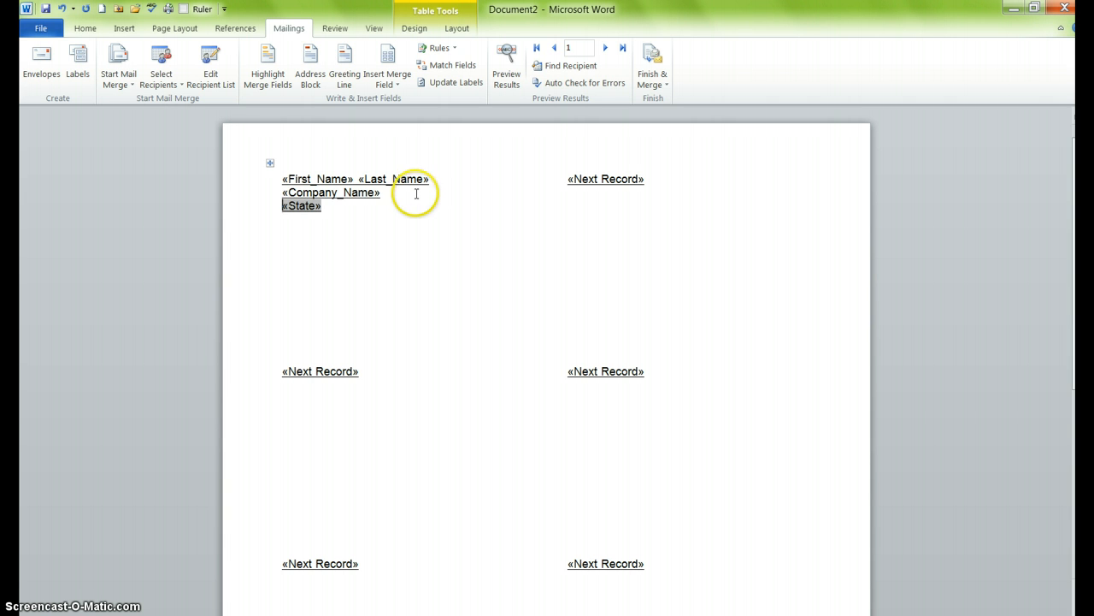
pyautogui.moveTo(354, 214)
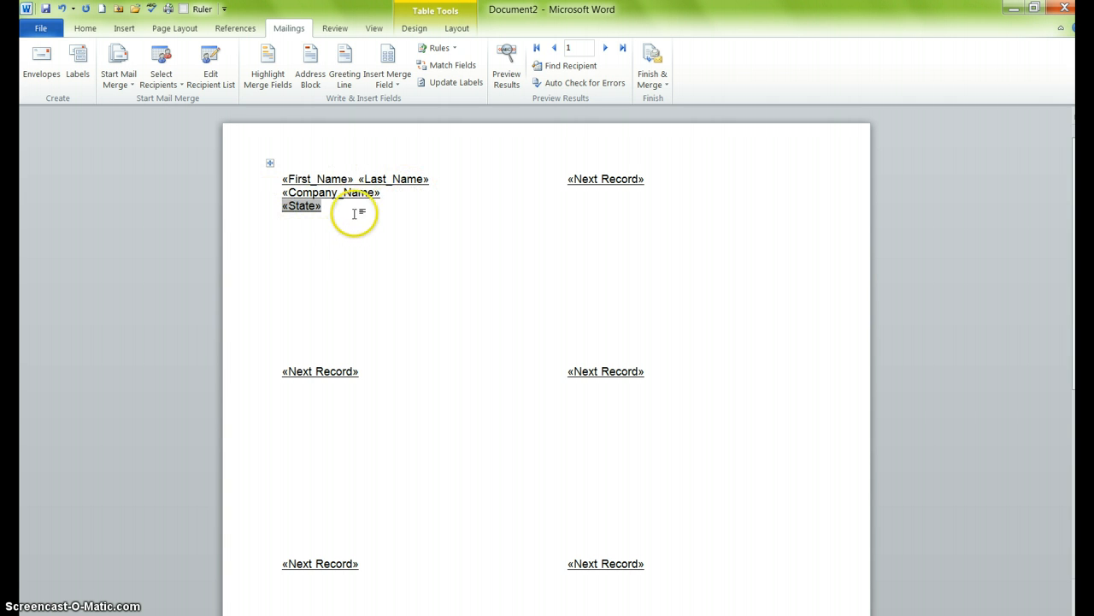
pyautogui.moveTo(641, 383)
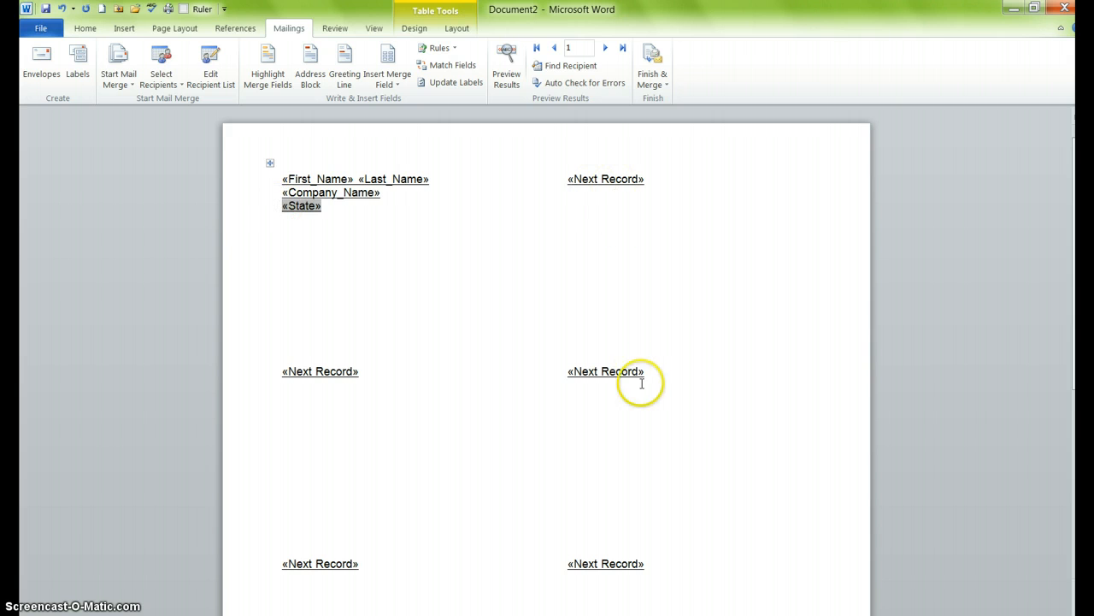
pyautogui.moveTo(678, 580)
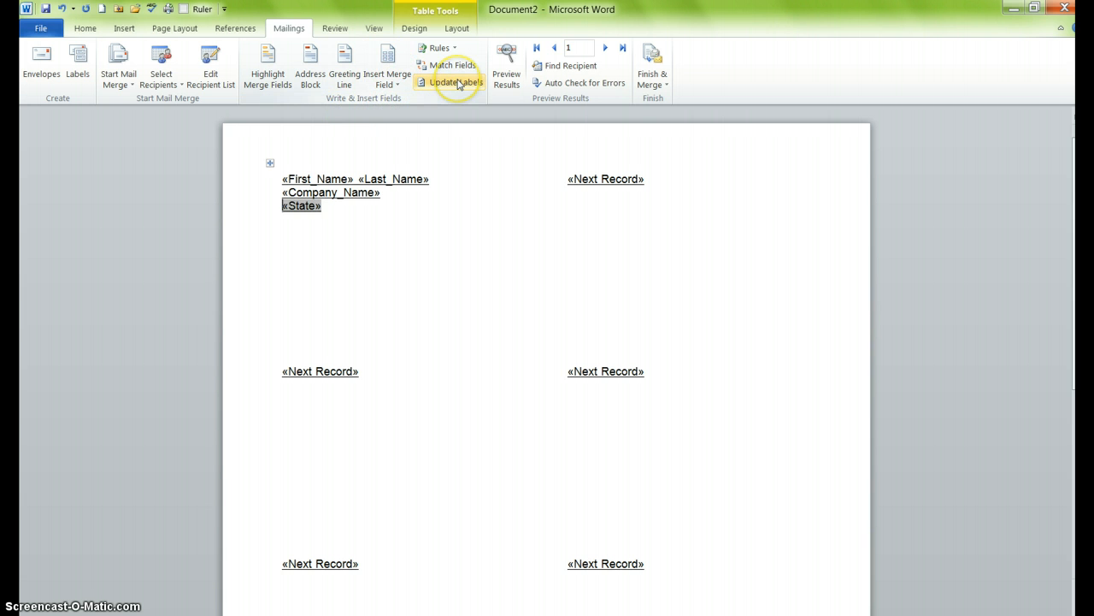
# Step: Update all labels with the first label's fields, then select its Company_Name field
pyautogui.click(455, 82)
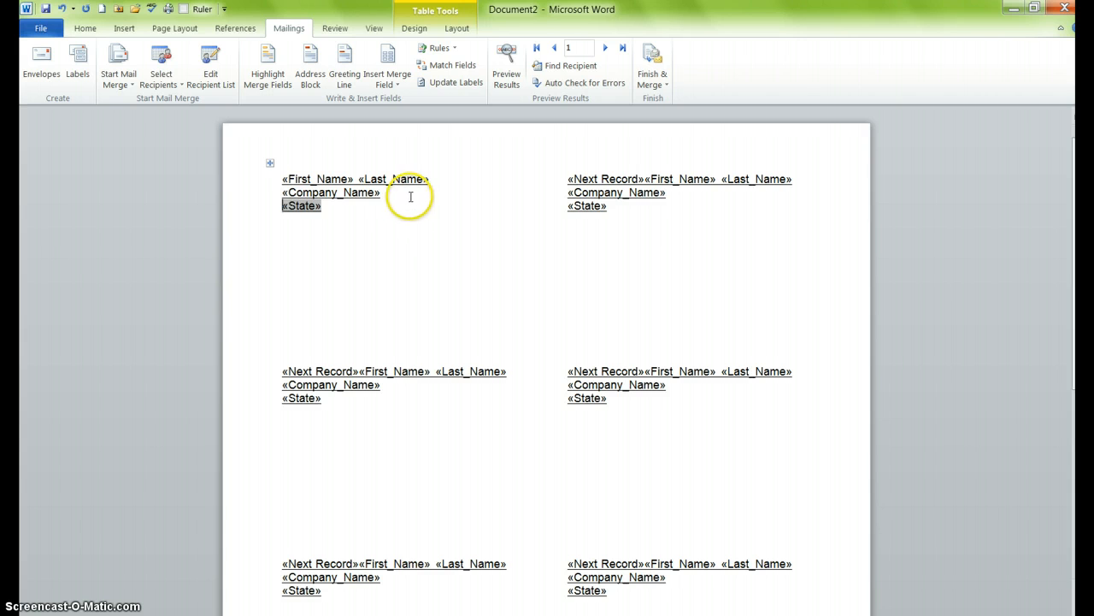
pyautogui.doubleClick(331, 192)
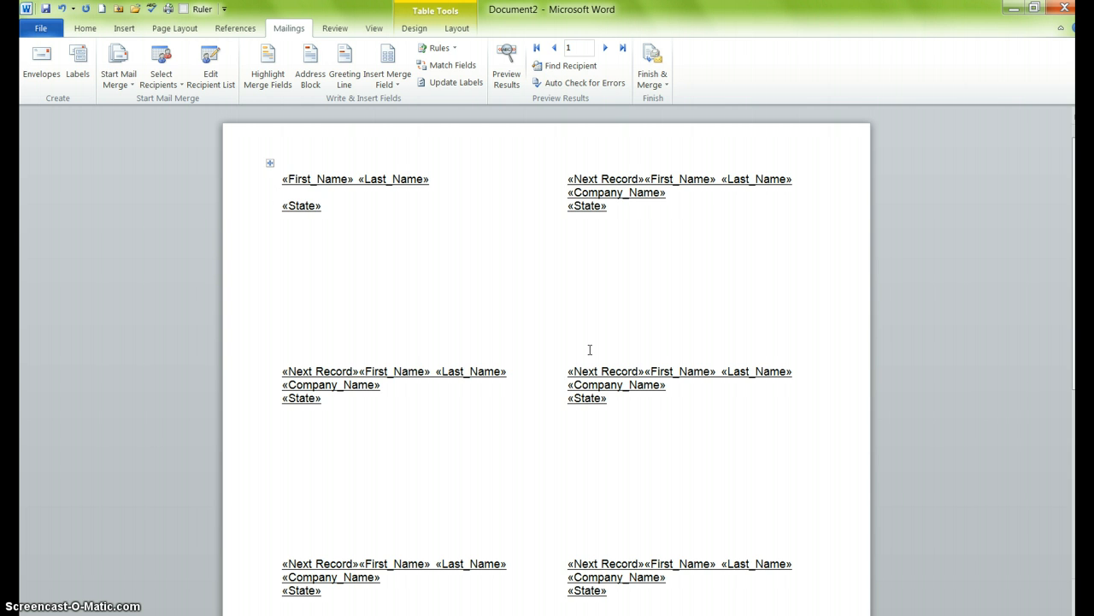
# Step: Remove the blank line and turn off underlining on the first label's fields
pyautogui.click(282, 207)
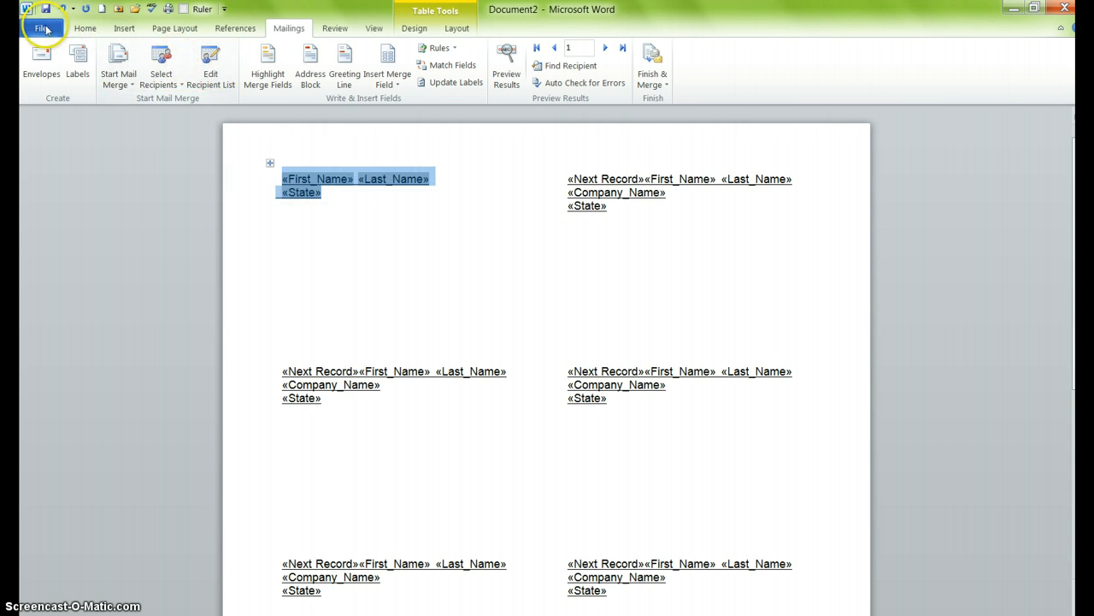
pyautogui.click(84, 29)
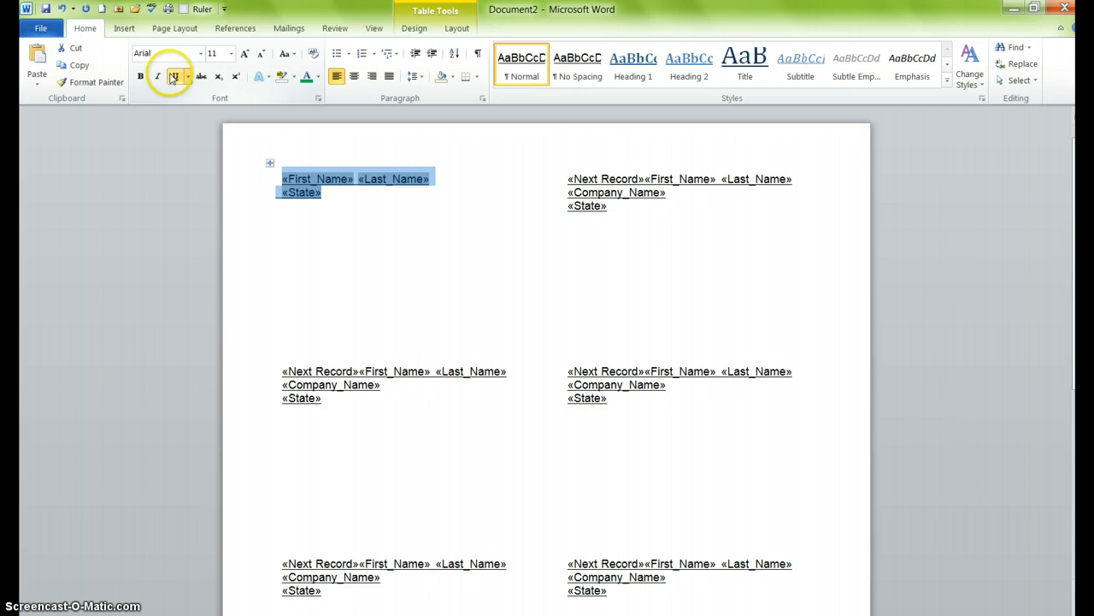
pyautogui.click(391, 243)
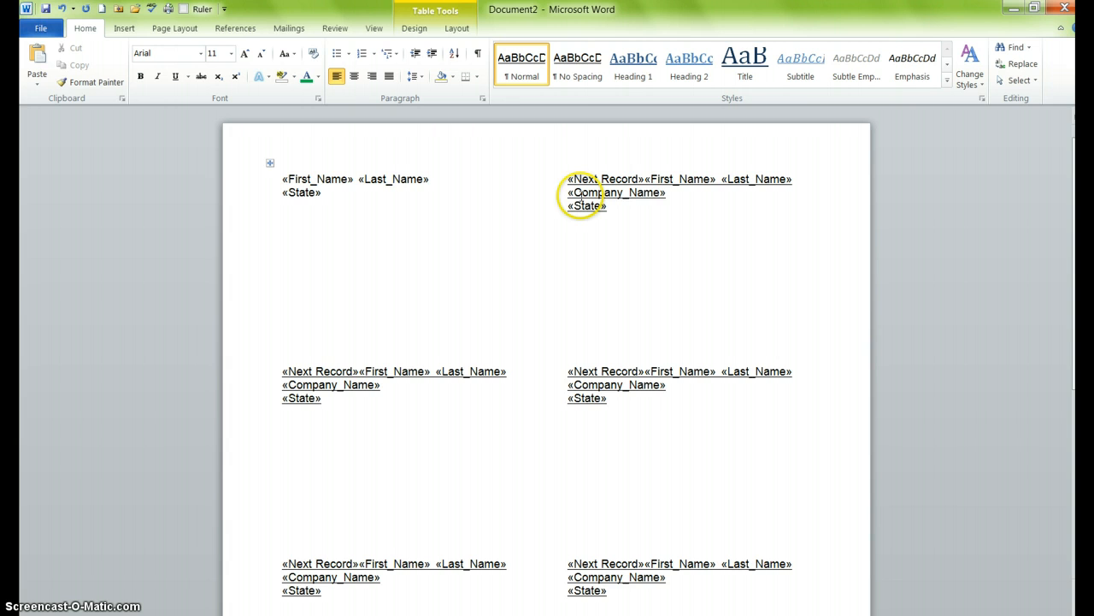
# Step: Update Labels so every badge shows only the name and State lines, unformatted
pyautogui.click(288, 28)
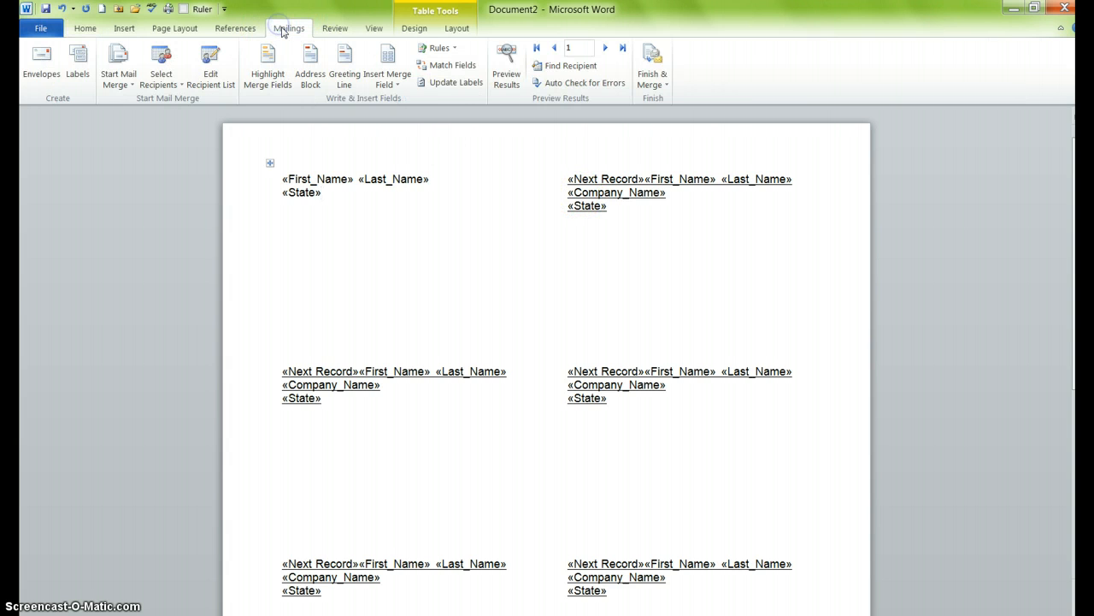
pyautogui.click(456, 82)
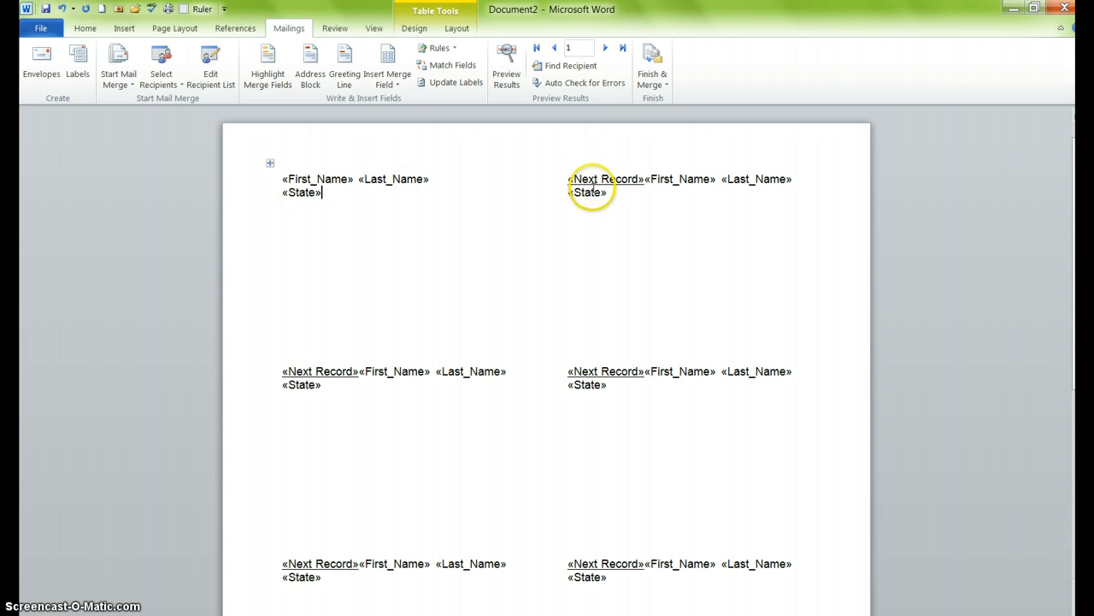
pyautogui.moveTo(614, 374)
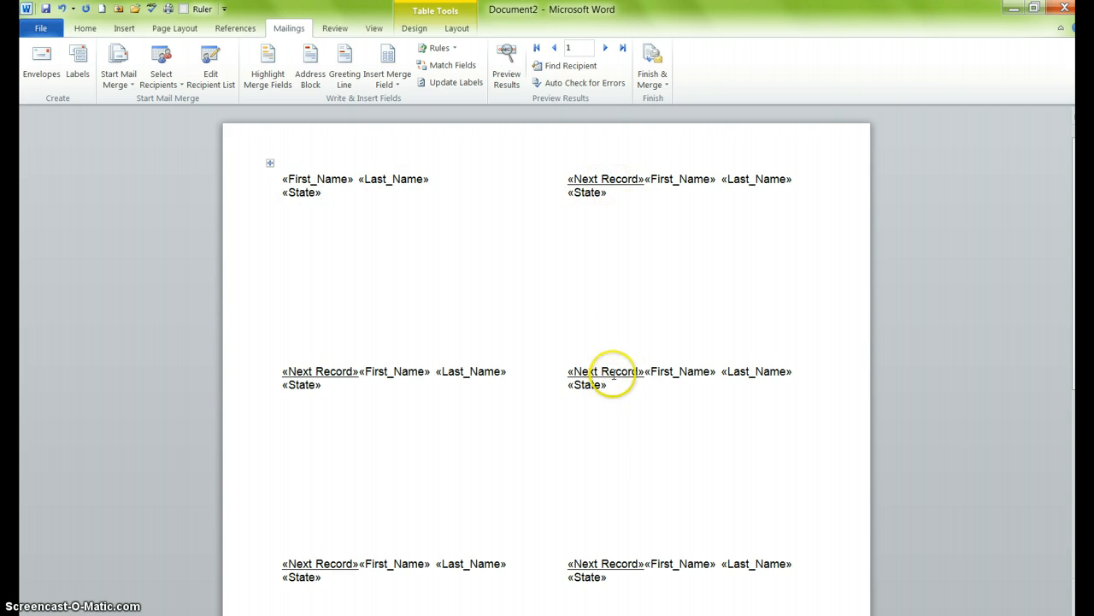
pyautogui.moveTo(609, 570)
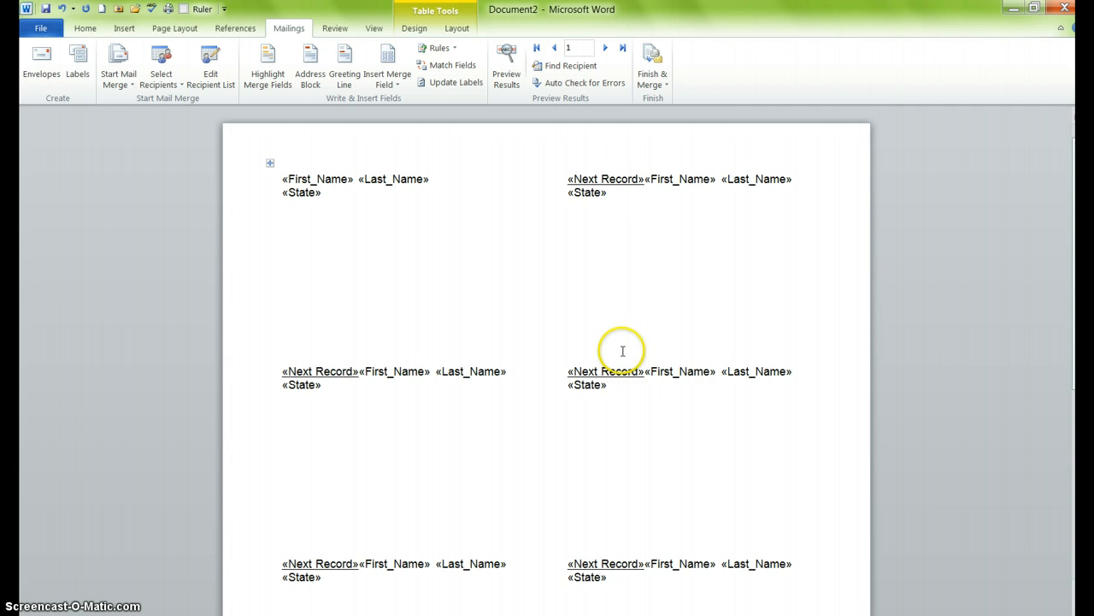
pyautogui.click(323, 192)
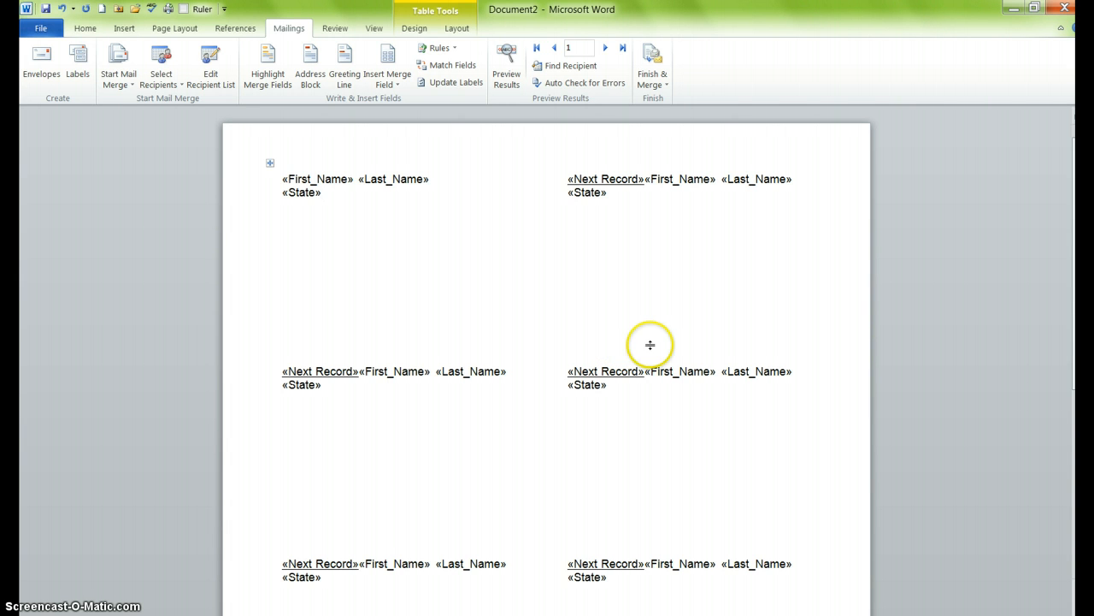
pyautogui.moveTo(607, 194)
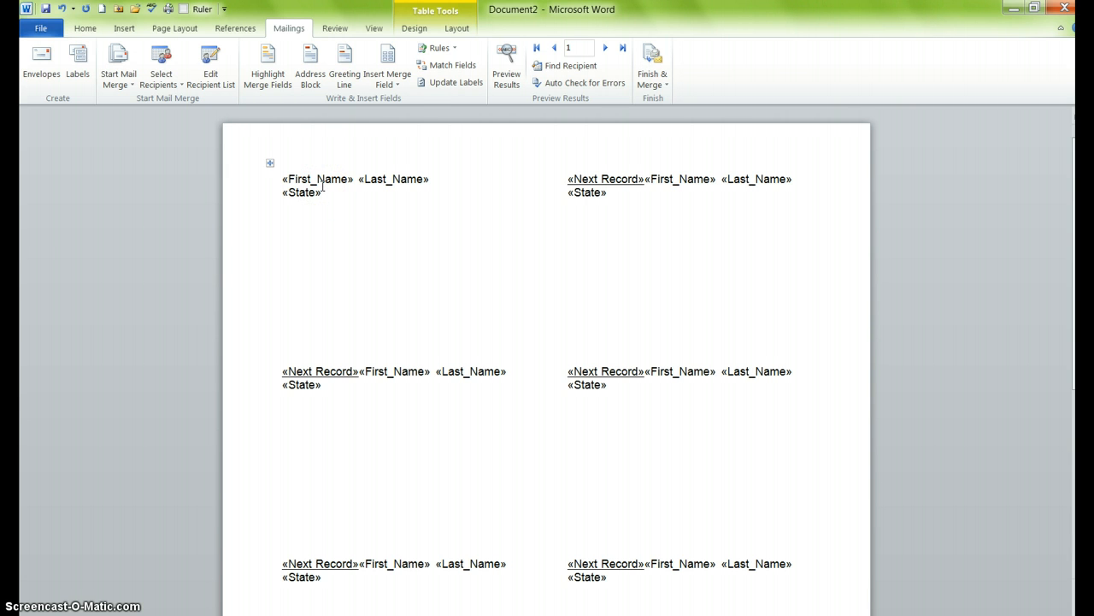
pyautogui.moveTo(571, 190)
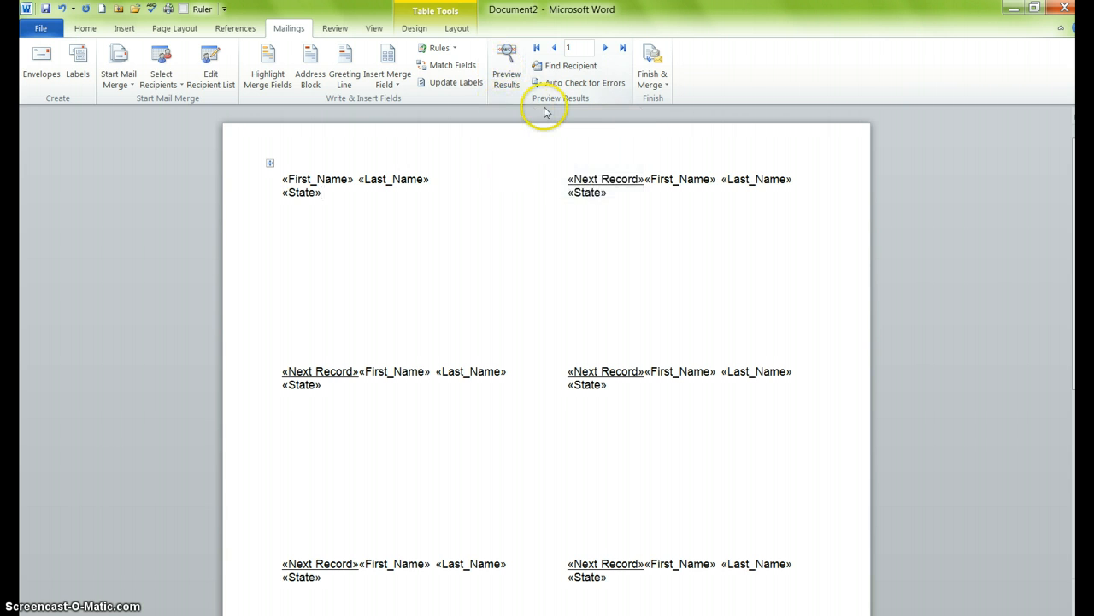
pyautogui.click(507, 64)
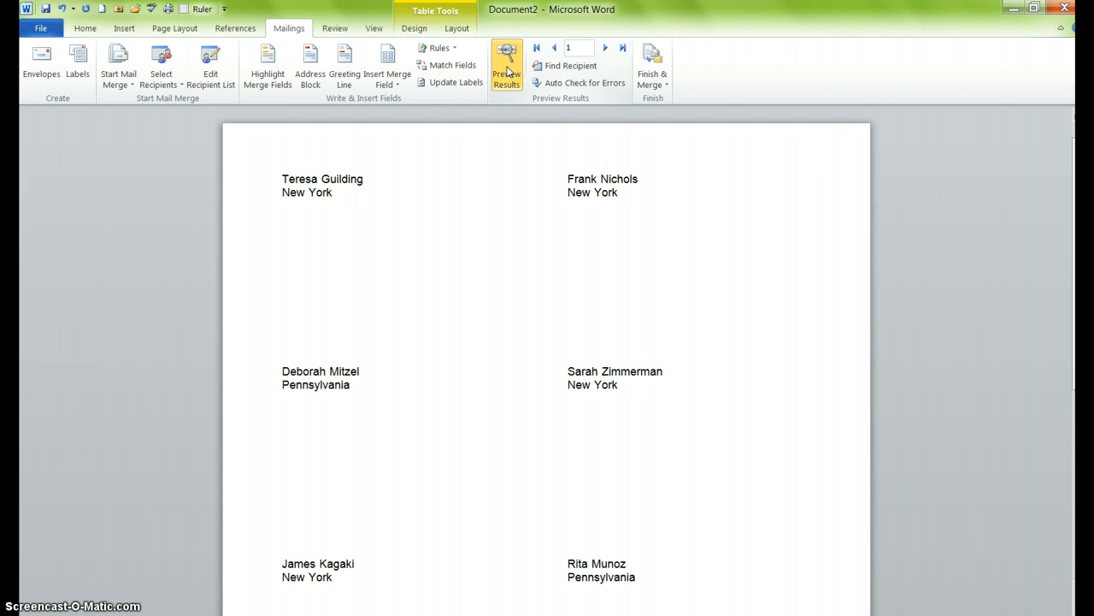
pyautogui.click(334, 191)
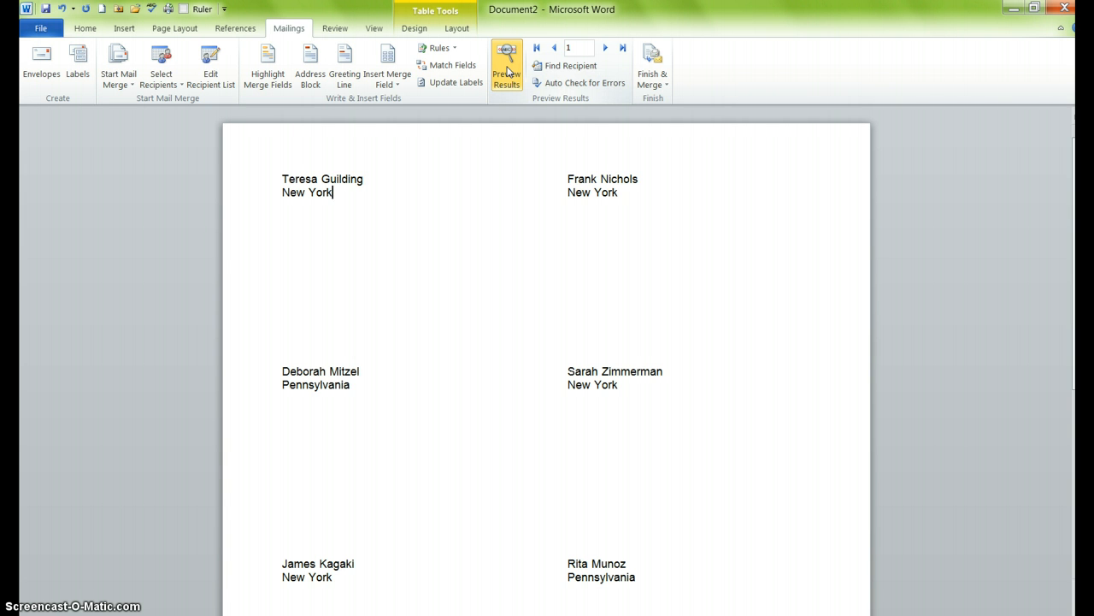
pyautogui.click(507, 64)
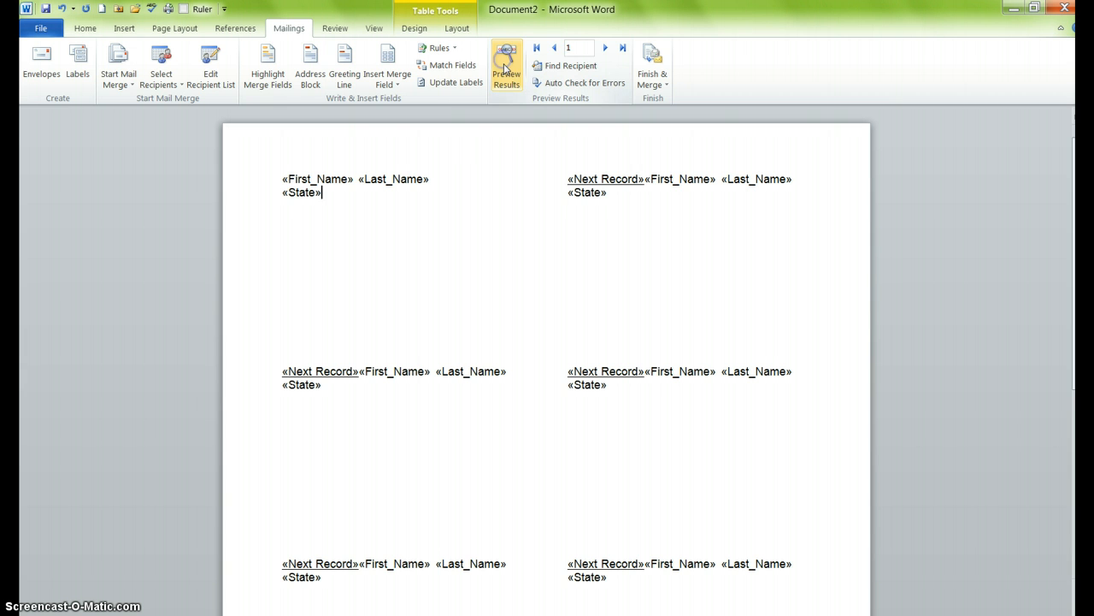